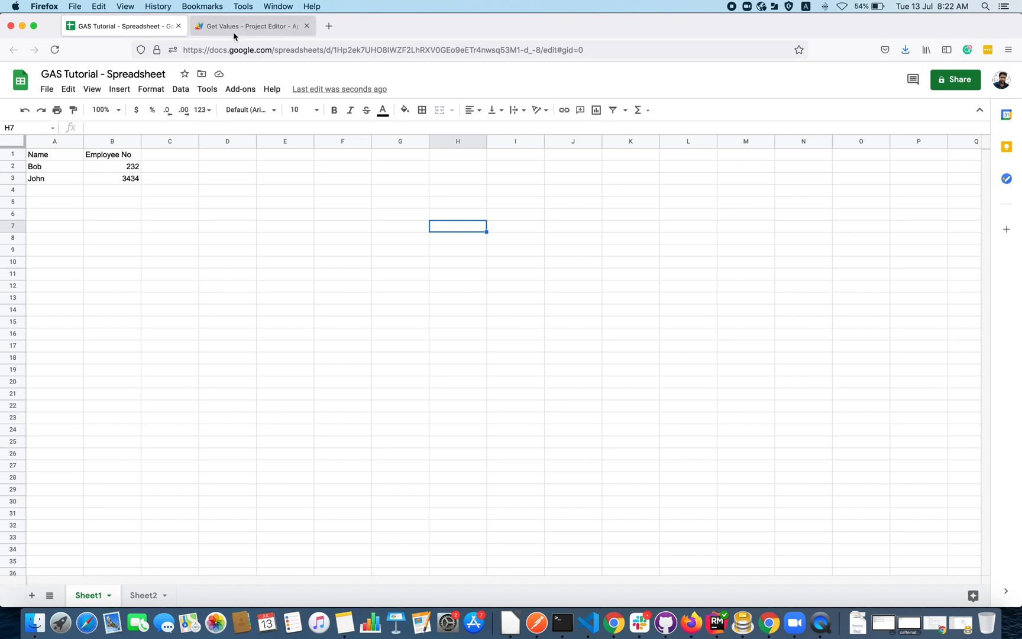
- Open the spreadsheet's attached Apps Script project from the Tools menu
left_click(248, 26)
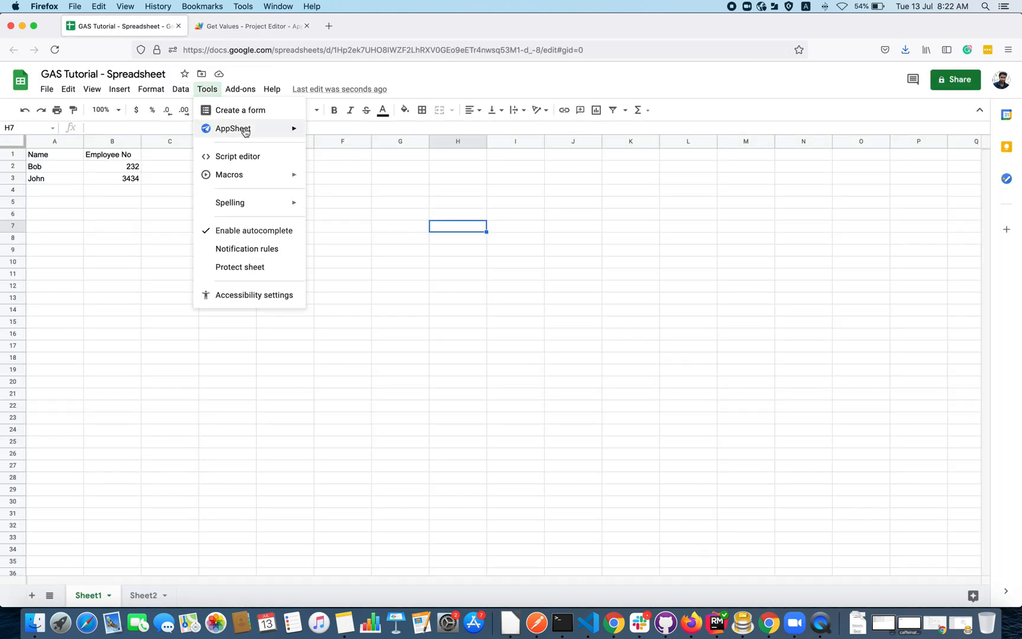
left_click(248, 26)
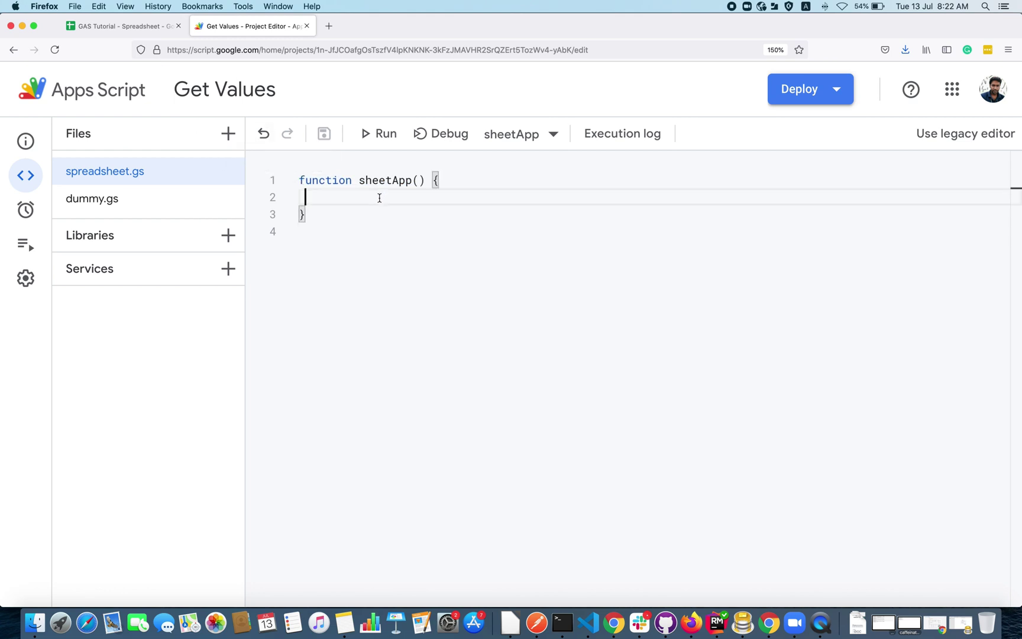
- Add the comment '// set value to a cel' and check cell A4 in the sheet
type("// set")
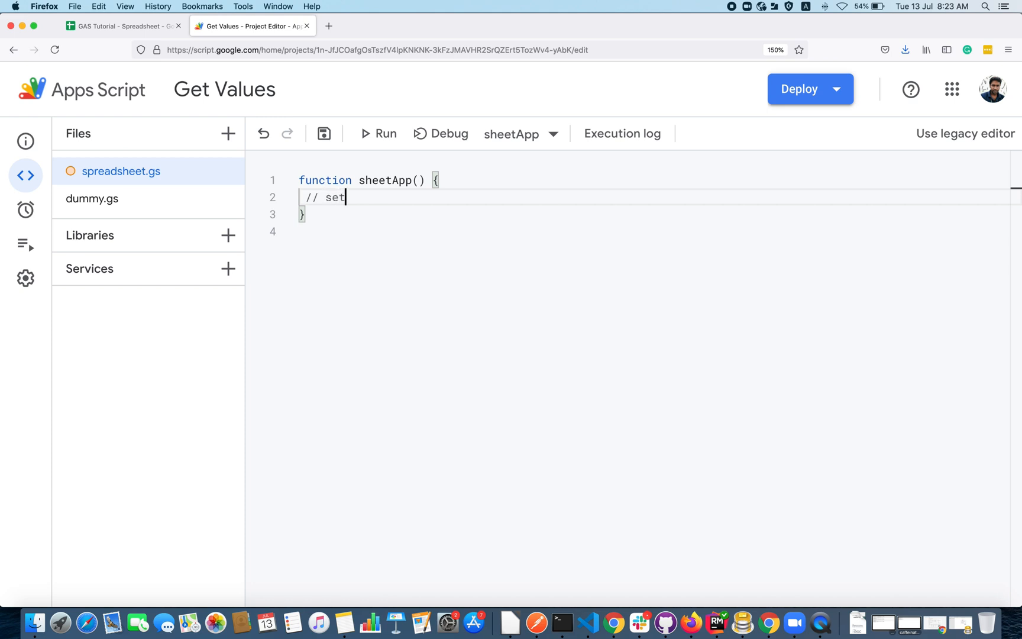
type("value to a cel")
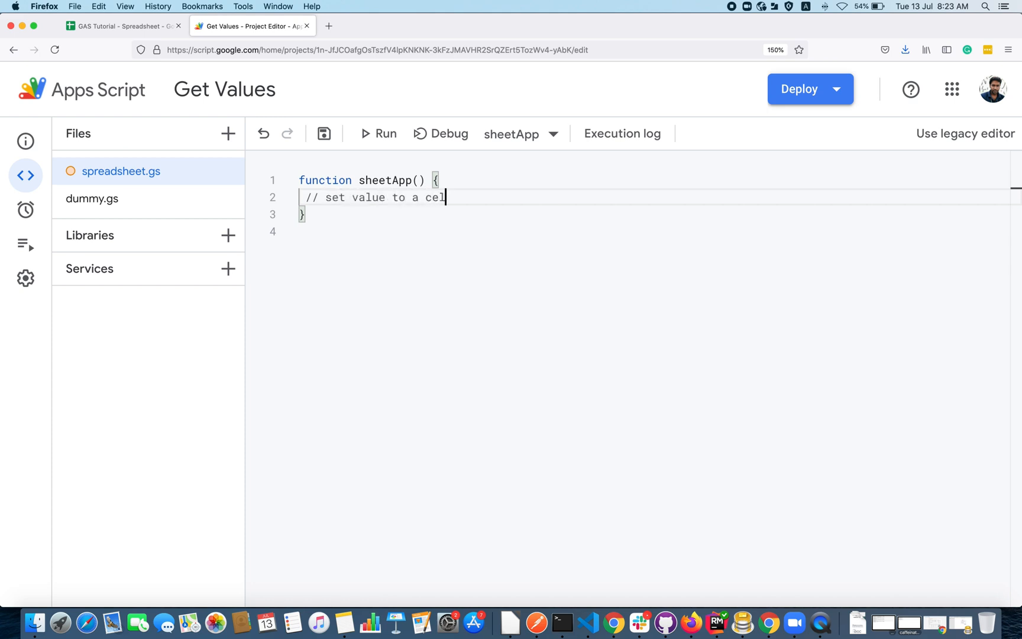
left_click(118, 25)
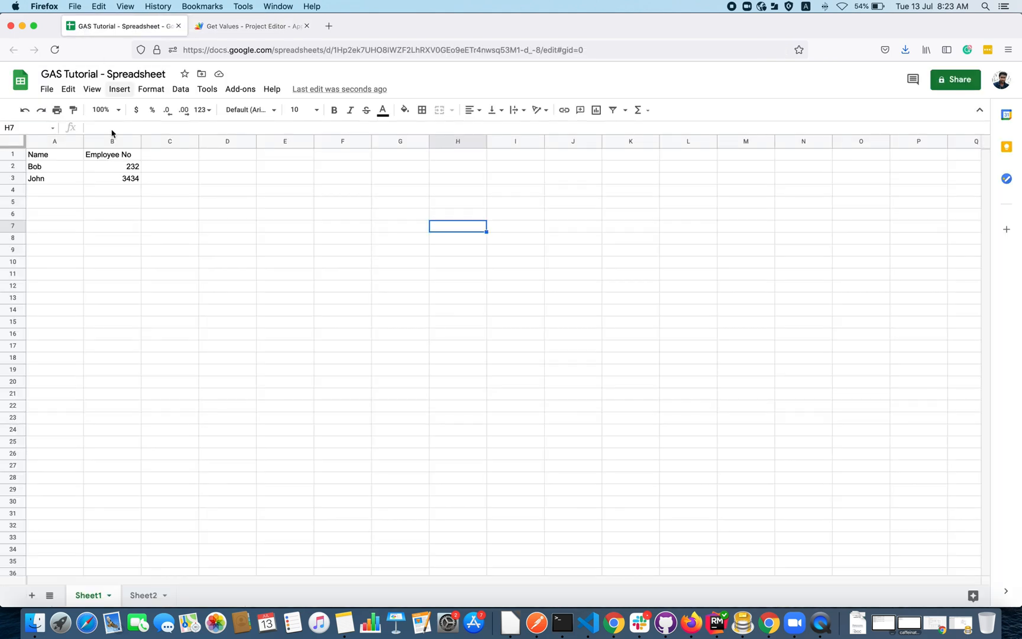
left_click(54, 190)
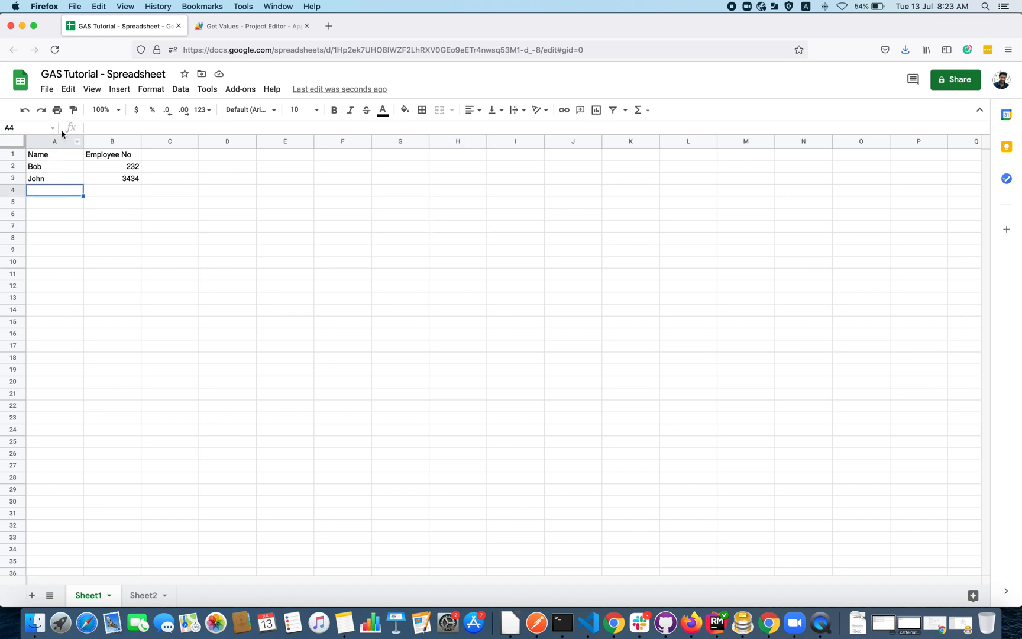
left_click(251, 26)
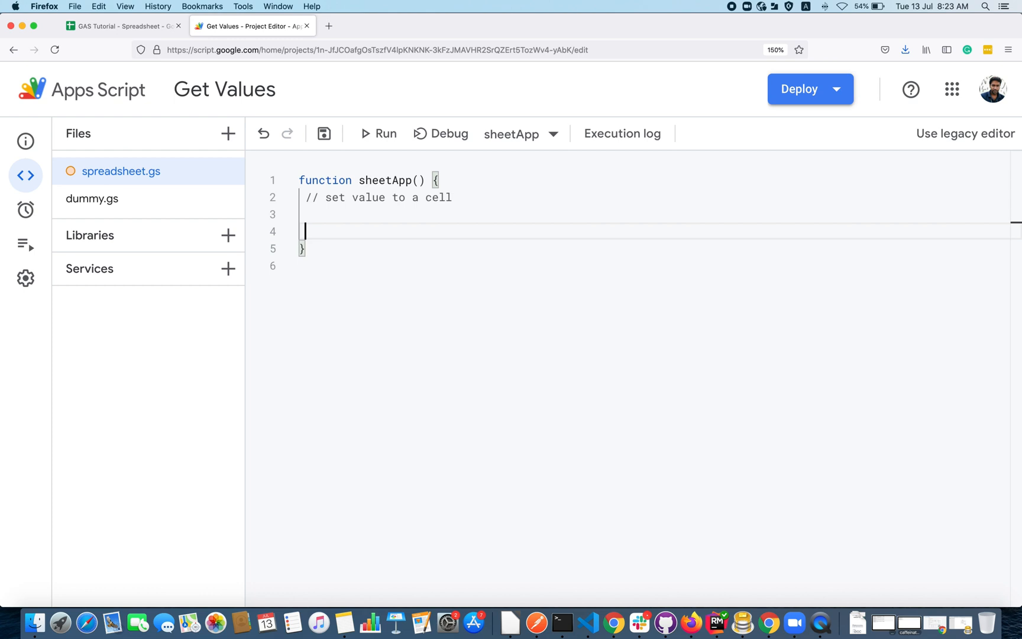
key("Backspace")
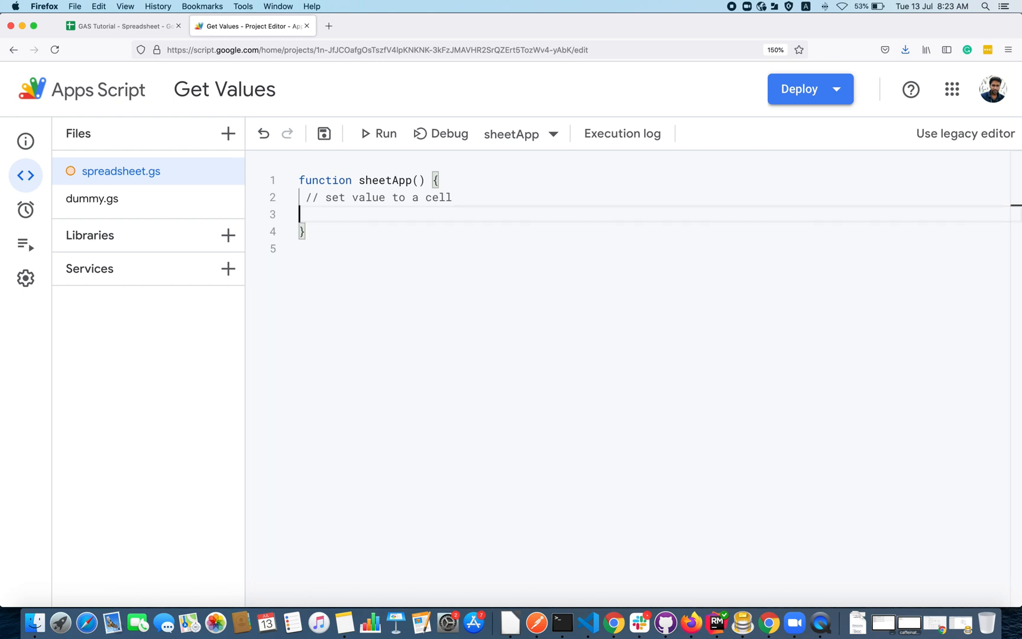
- Start the chain SpreadsheetApp.getActiveSpreadsheet() using autocomplete
type("SpreadsheetApp.")
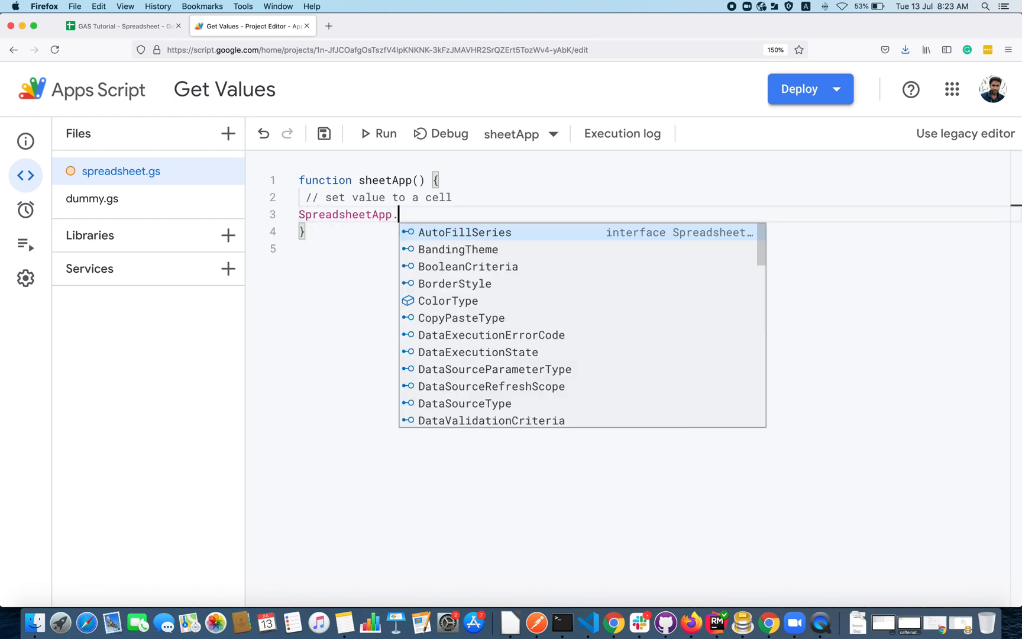
type("get")
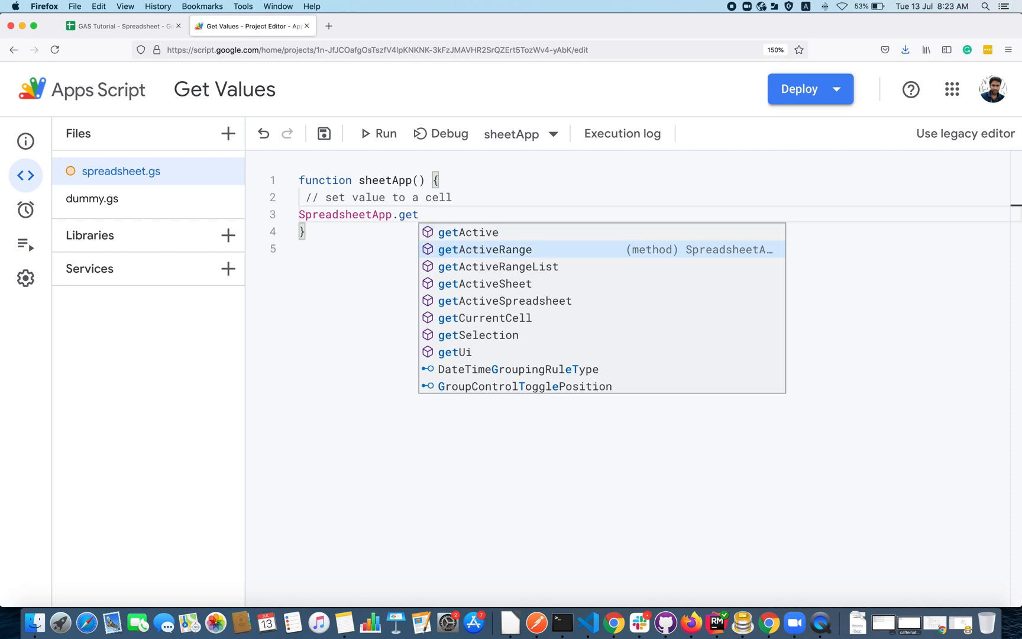
left_click(505, 300)
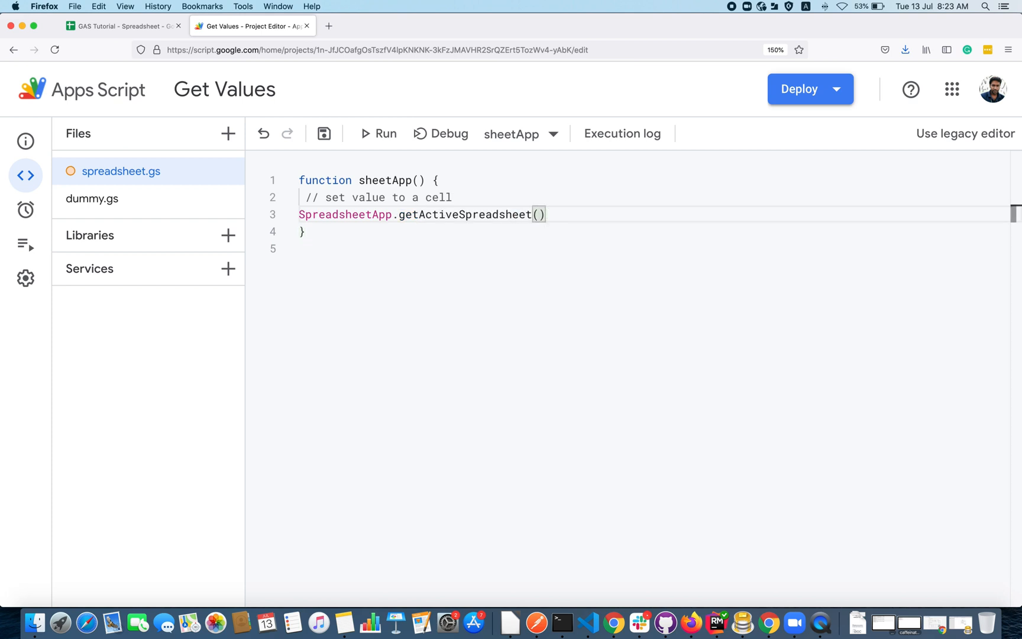
type(".")
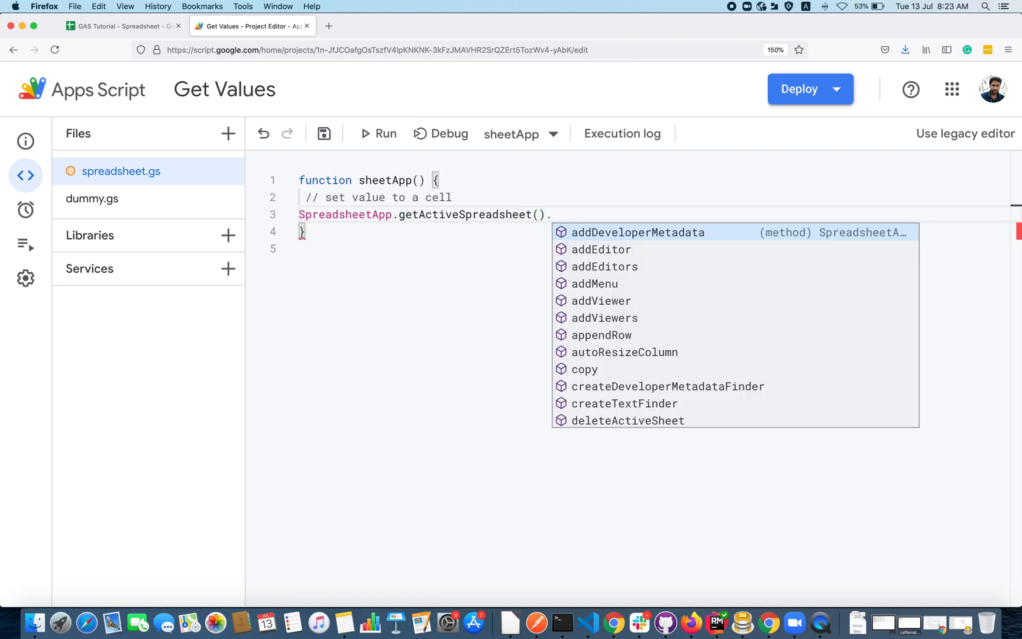
left_click(118, 26)
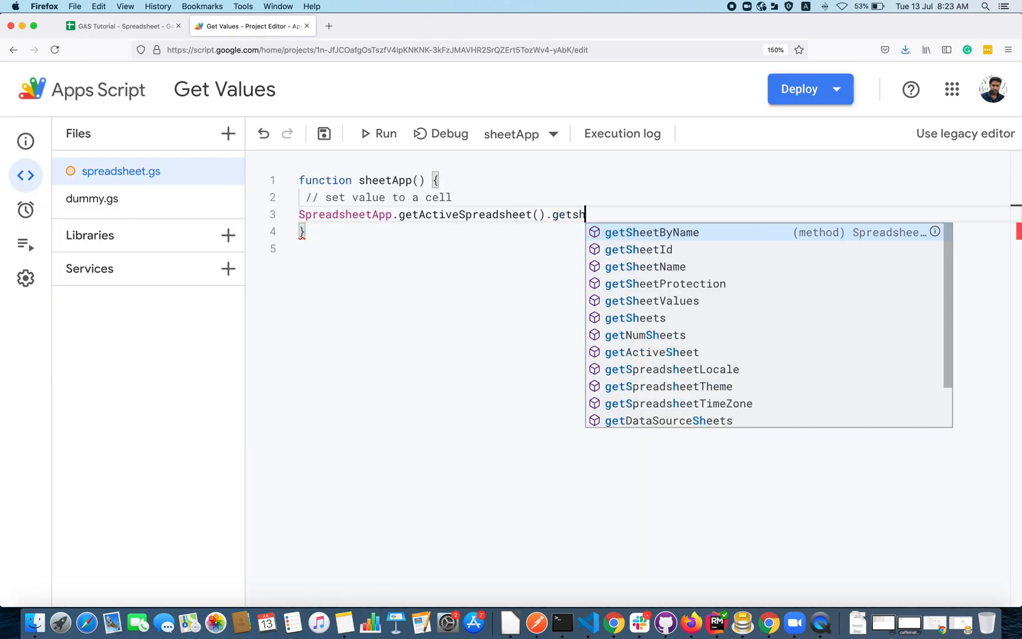
- Chain getSheetByName("Sheet1").getRange(), confirming in the sheet that A4 is row 4
type("getSheetByName(\"Sheet1\")")
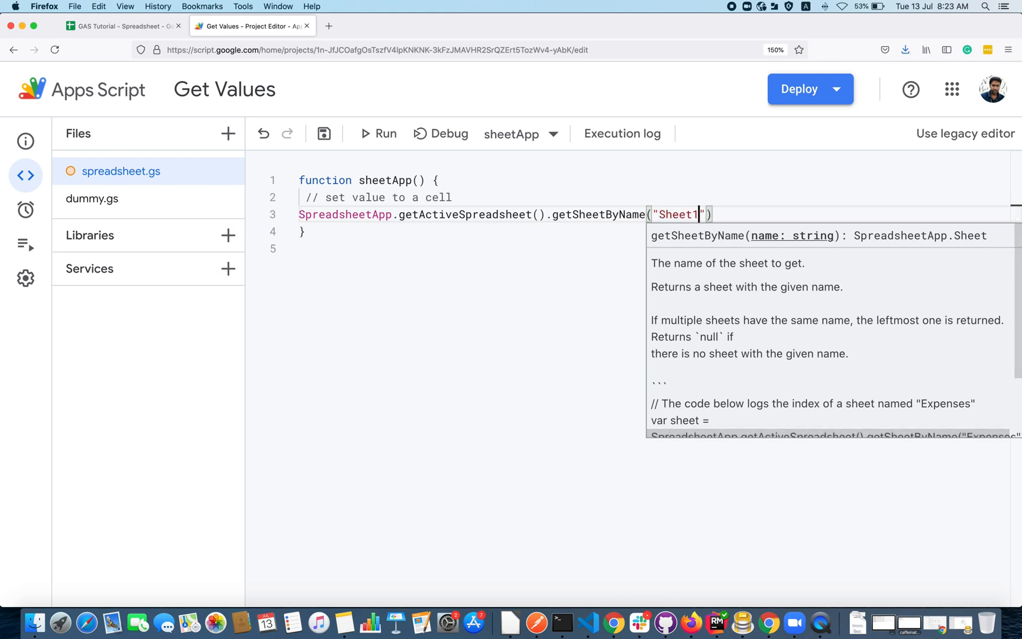
type(".")
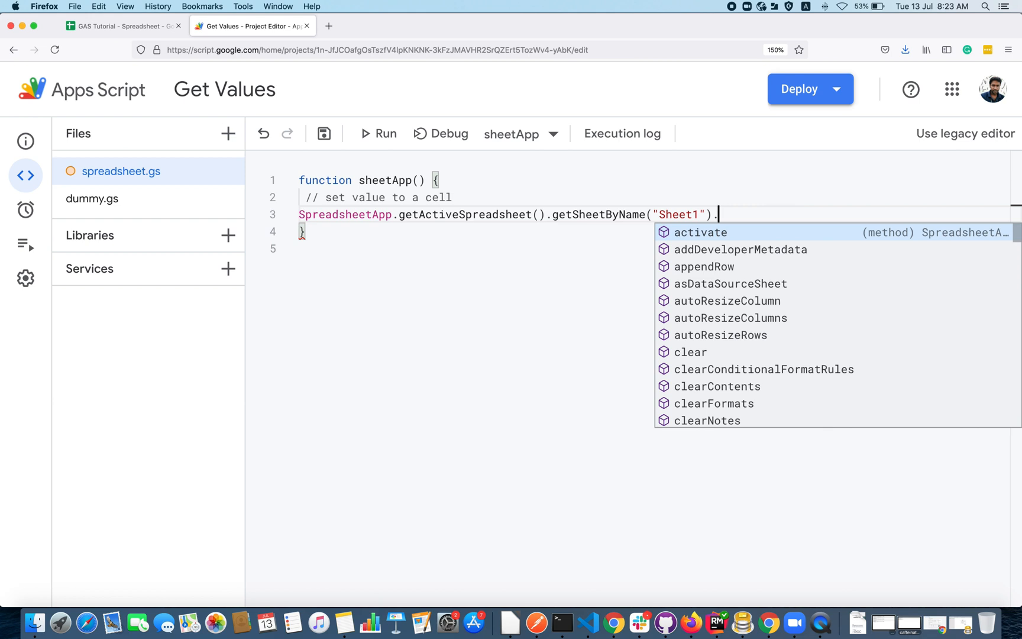
type("ge")
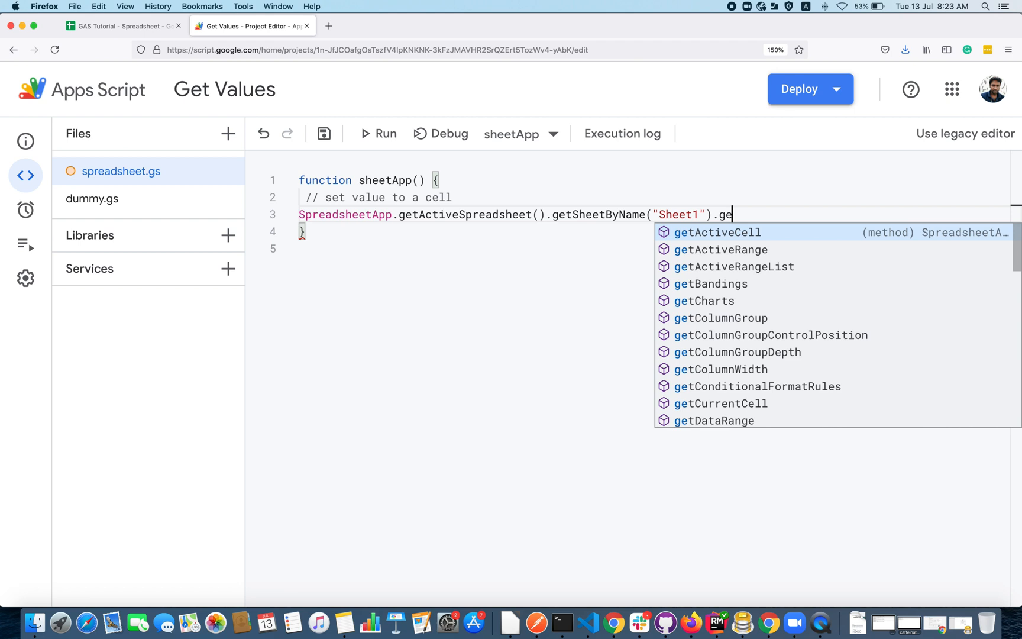
type("tRange")
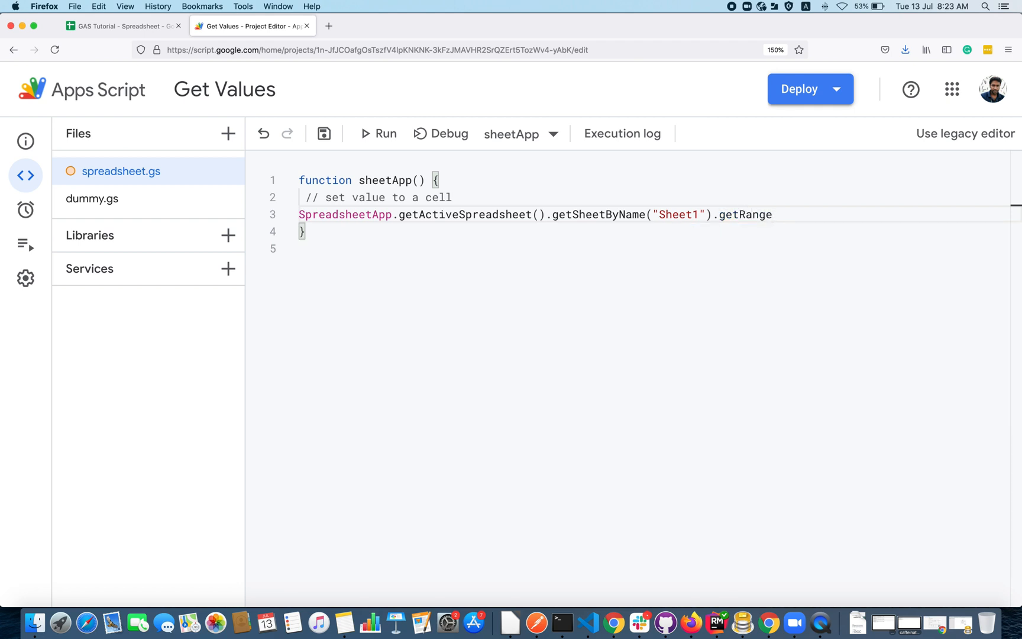
type("()")
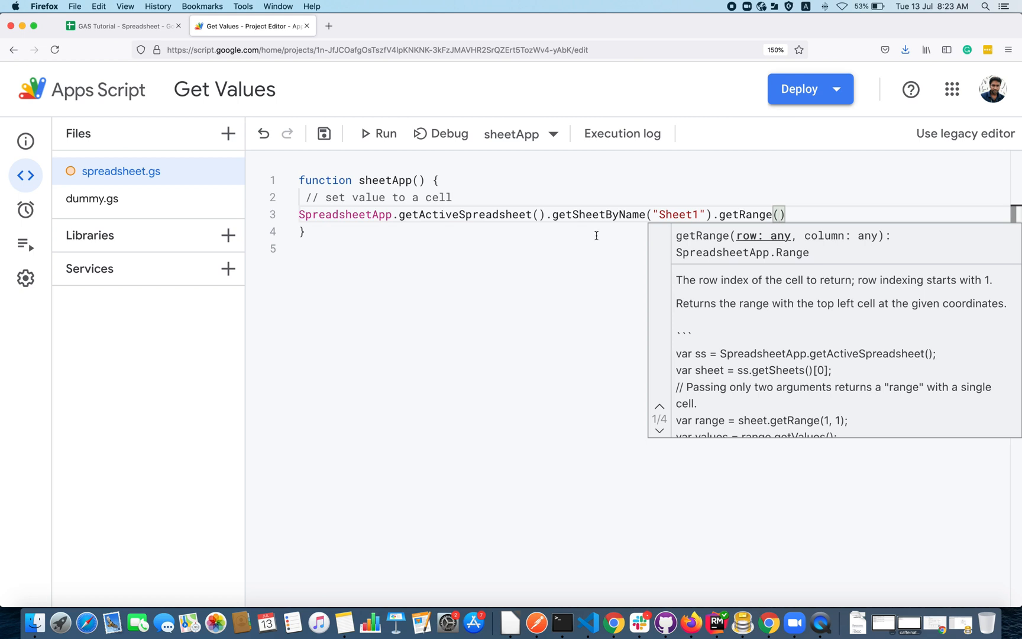
left_click(124, 26)
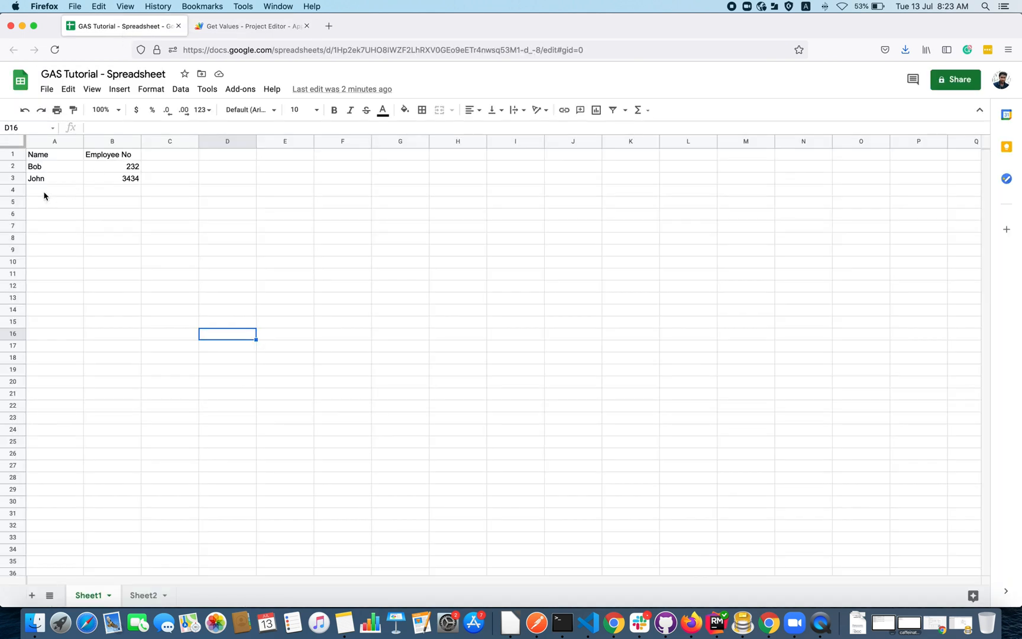
left_click(54, 190)
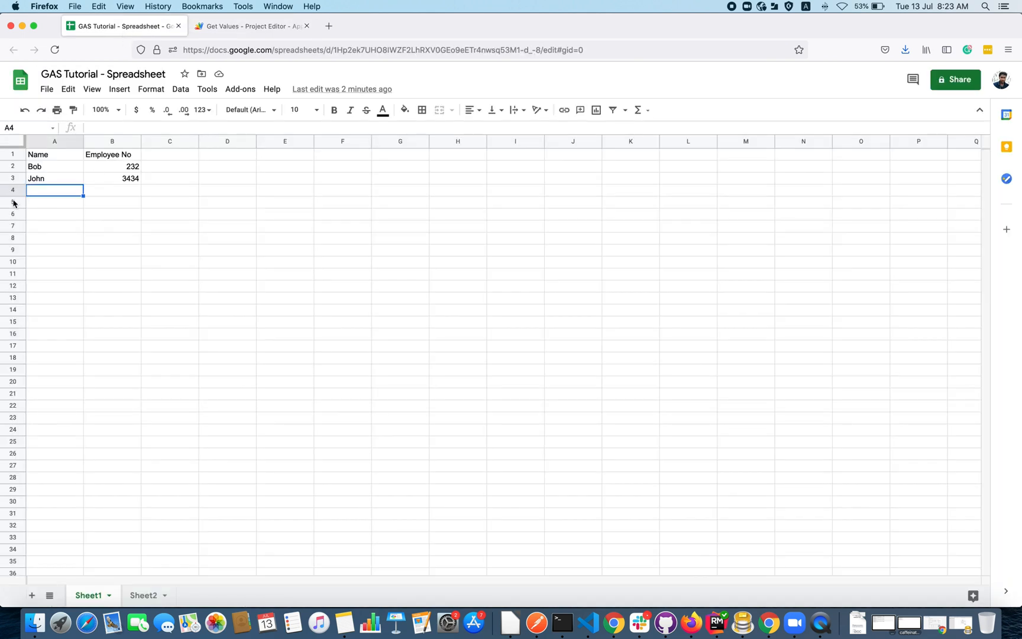
left_click(10, 205)
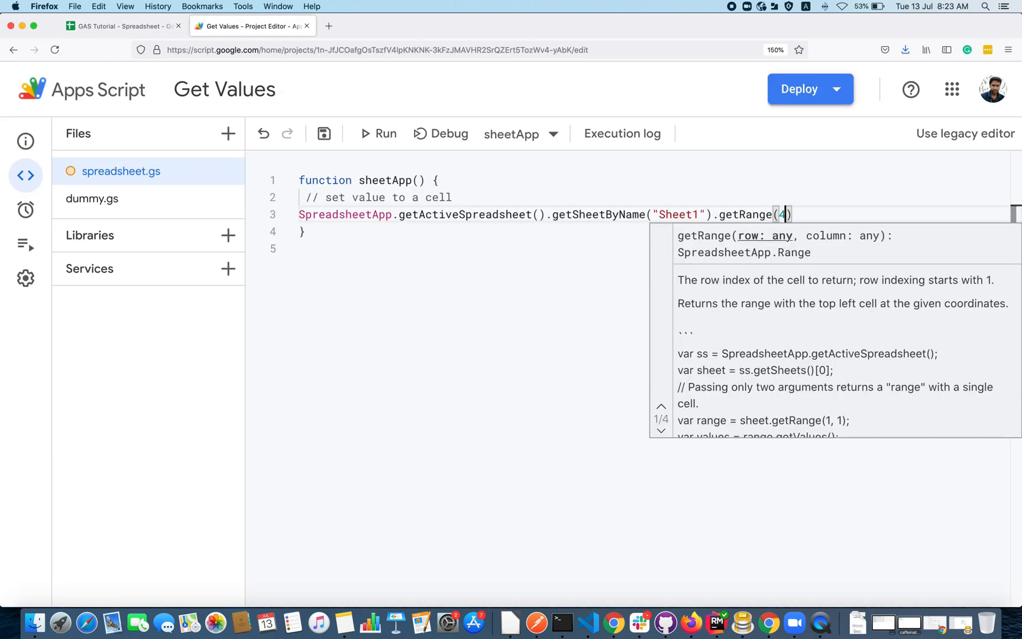
- Complete the line as getRange(4, 1).setValue with a quoted value argument
type(", 1")
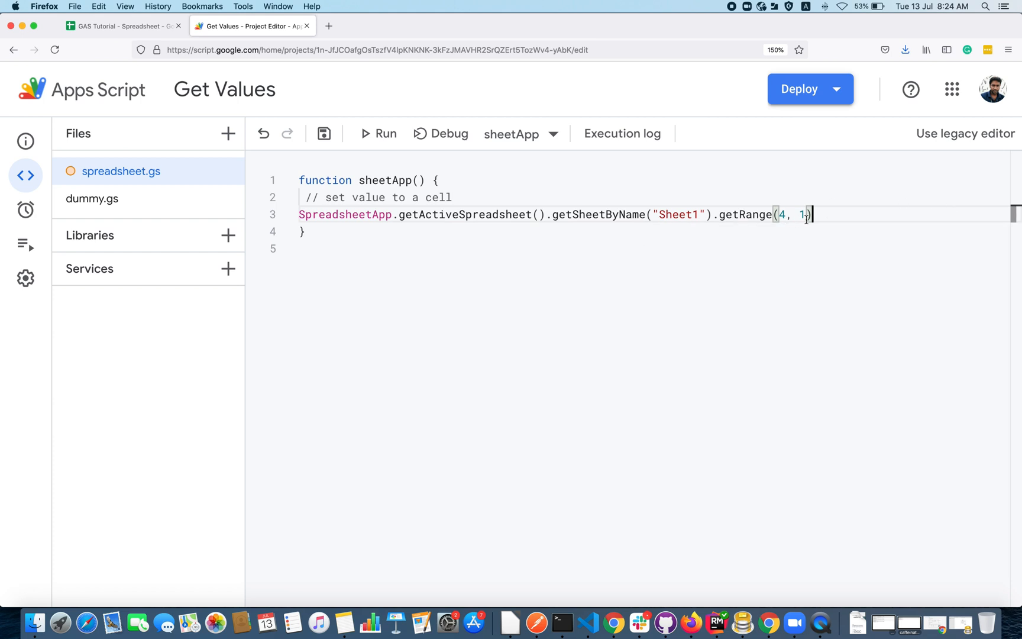
type(").set")
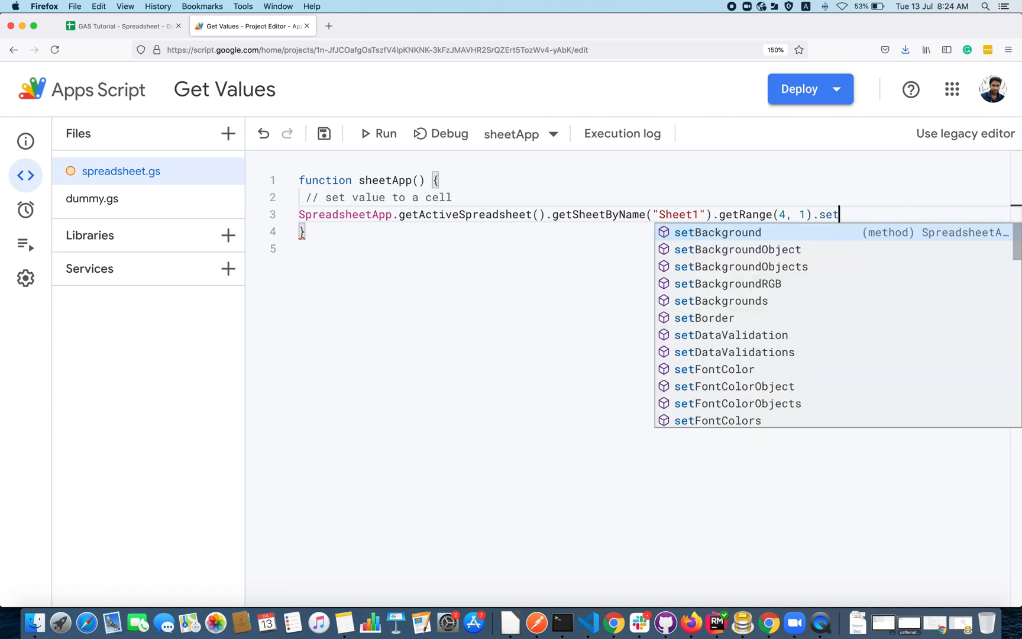
type("Value")
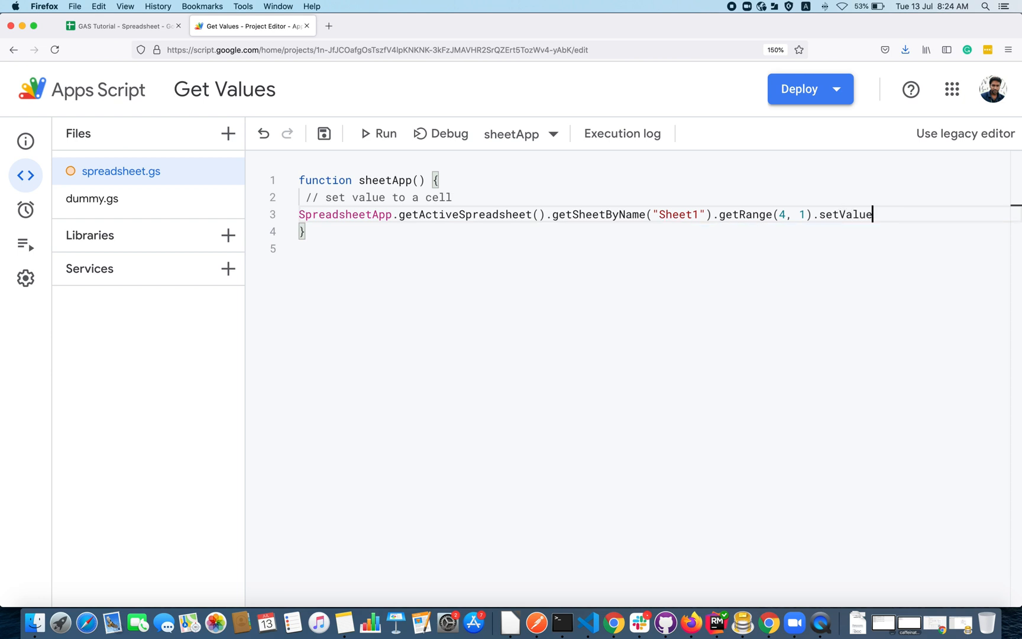
type("()")
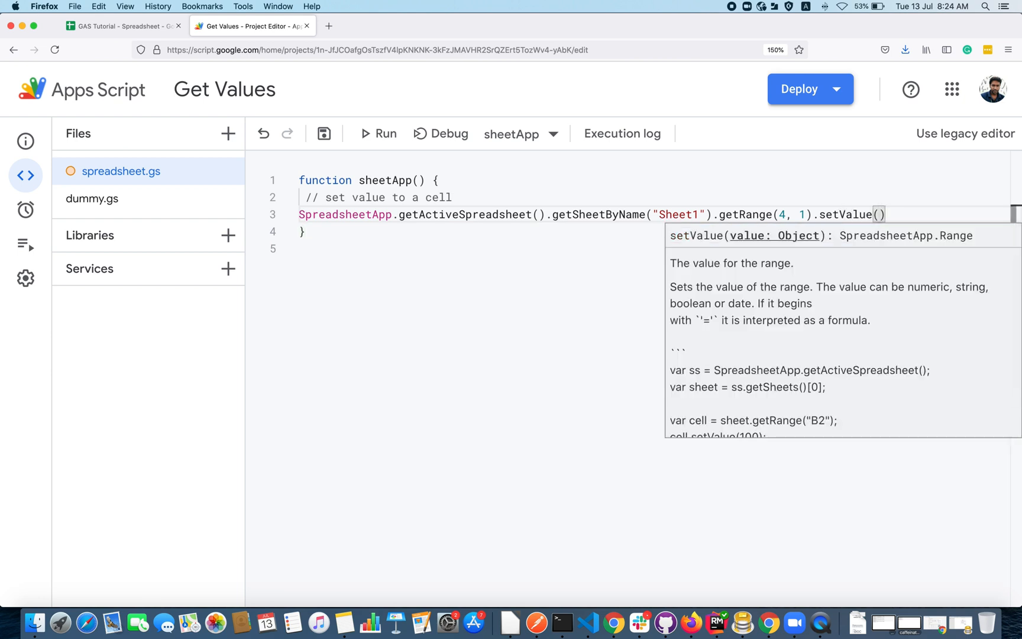
type("\"\"")
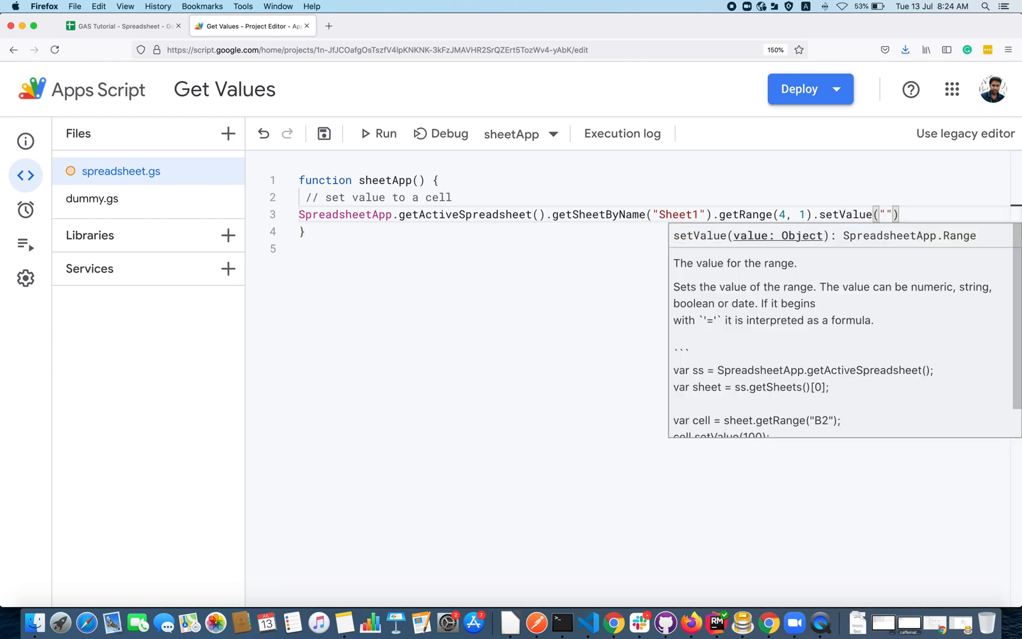
type("48578")
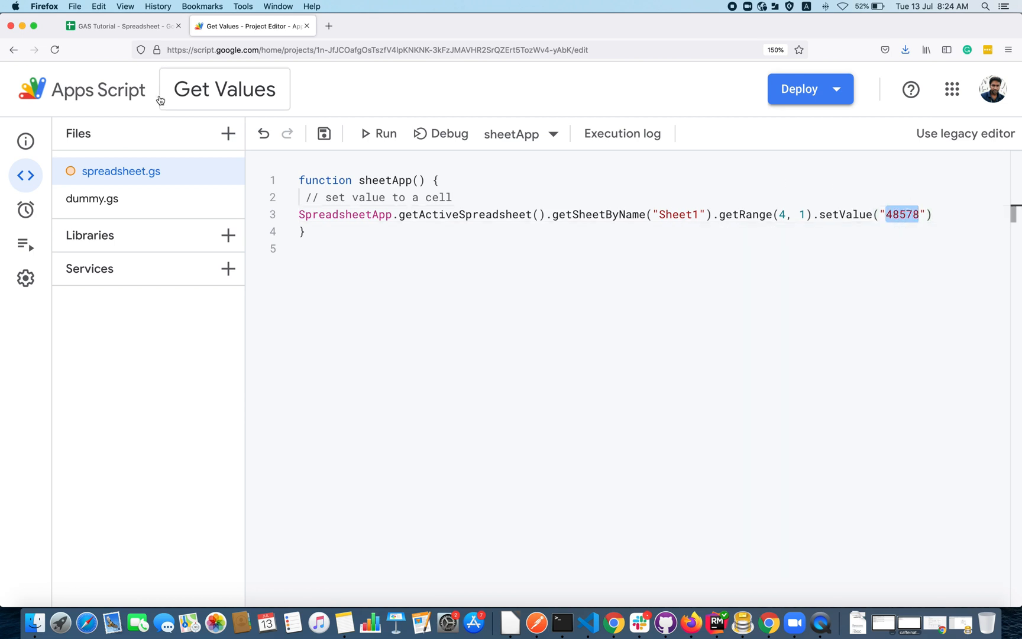
- Change the setValue argument to test after checking row 4, and run sheetApp
left_click(112, 25)
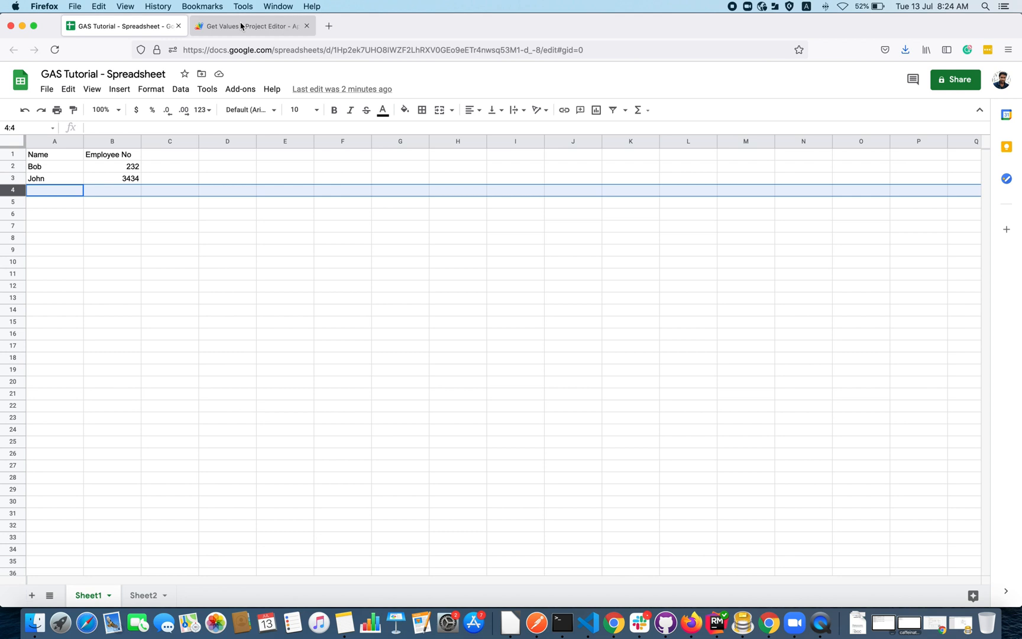
left_click(250, 25)
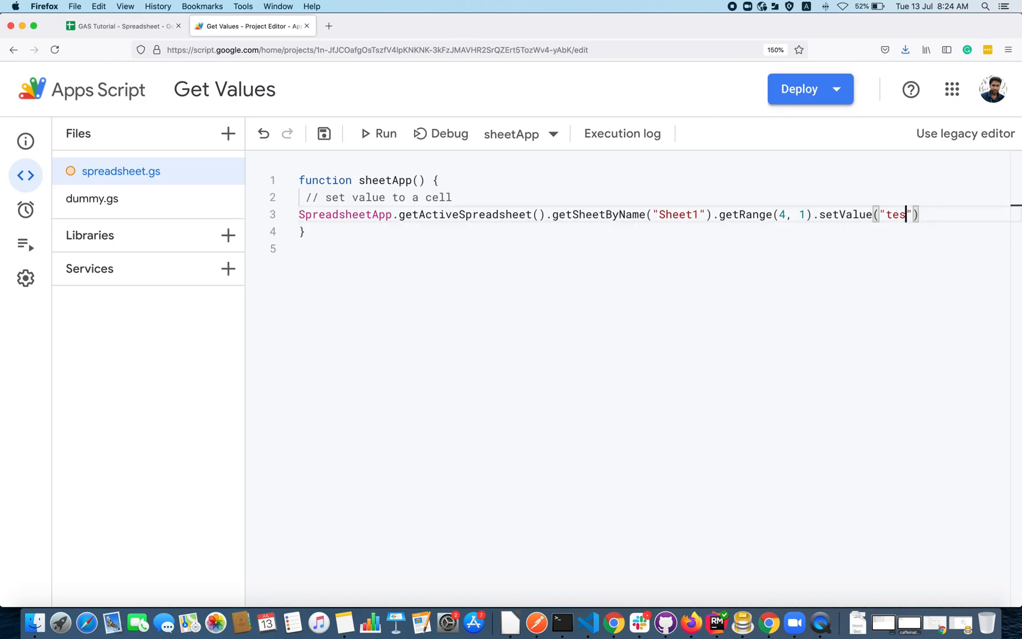
type("t")
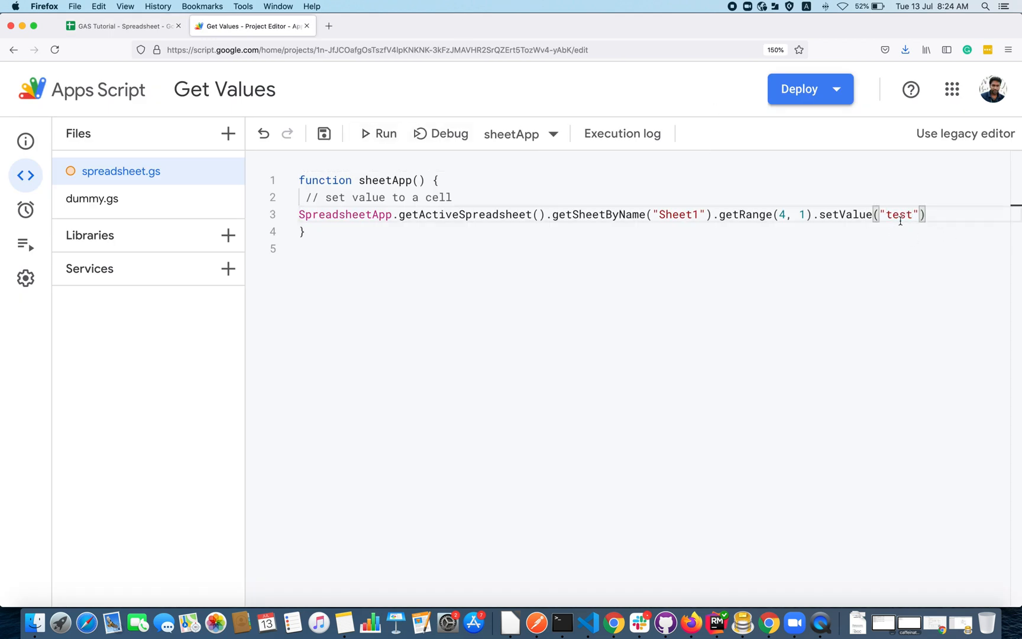
left_click(378, 133)
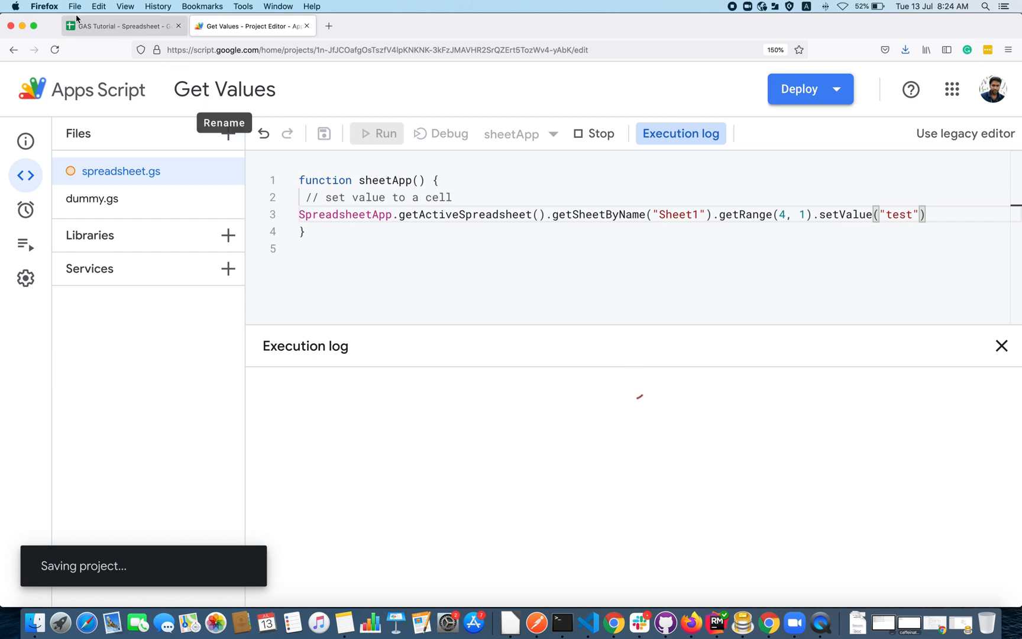
- Check that A4 reads test in the sheet, then return to the script
left_click(118, 26)
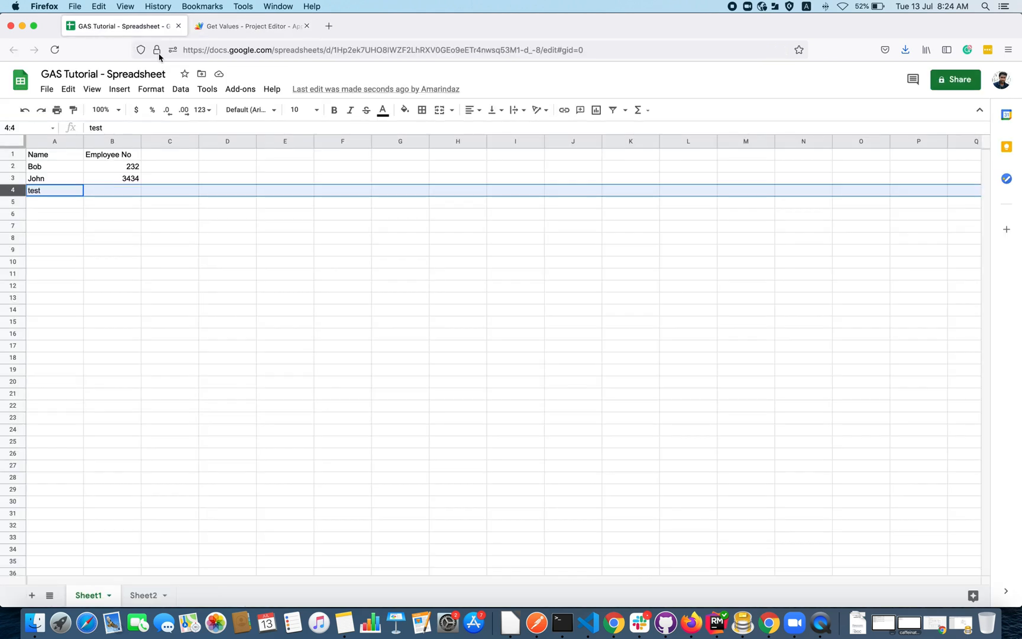
key("Return")
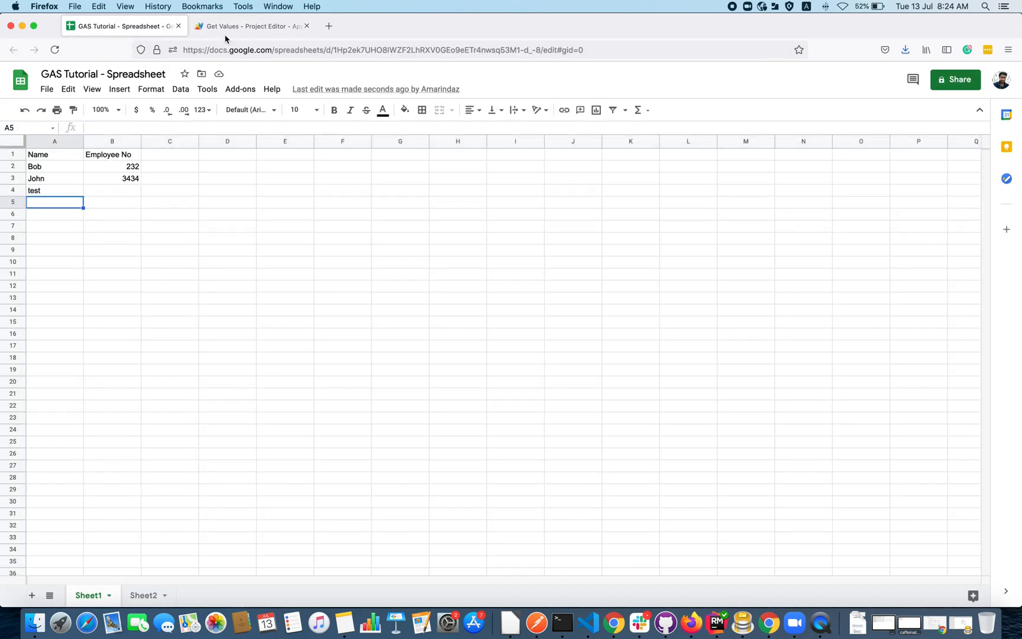
left_click(251, 25)
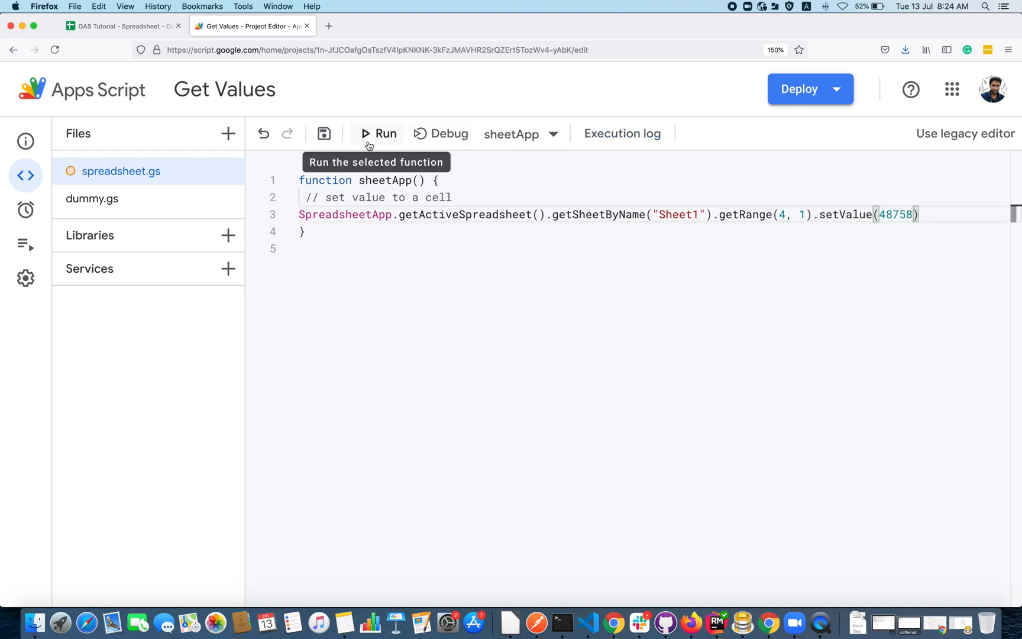
- Run sheetApp to write 48758 into A4, then switch setValue to new Date() and rerun
left_click(379, 133)
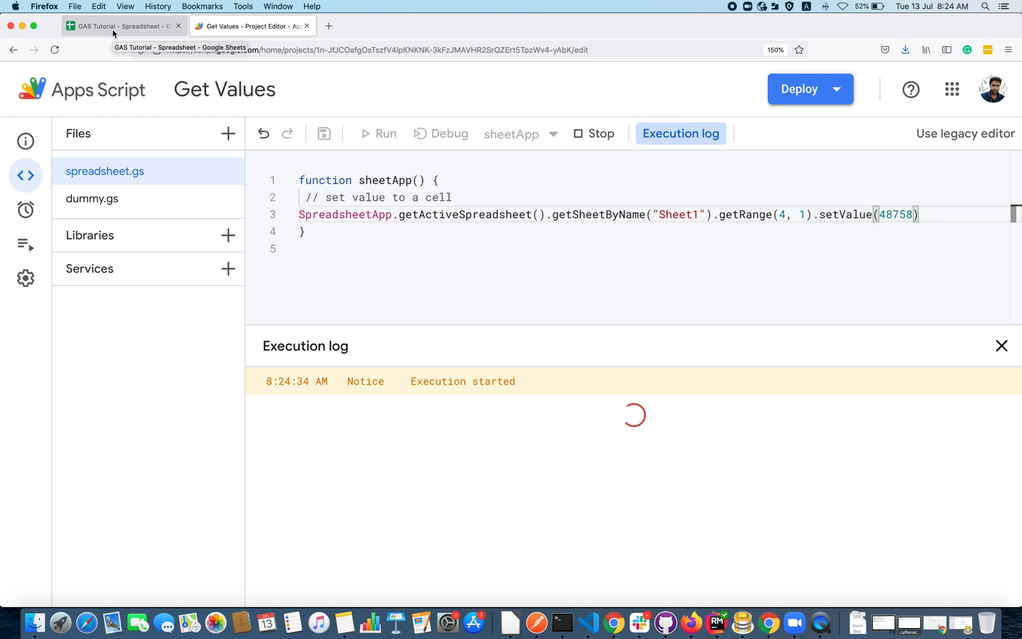
left_click(113, 26)
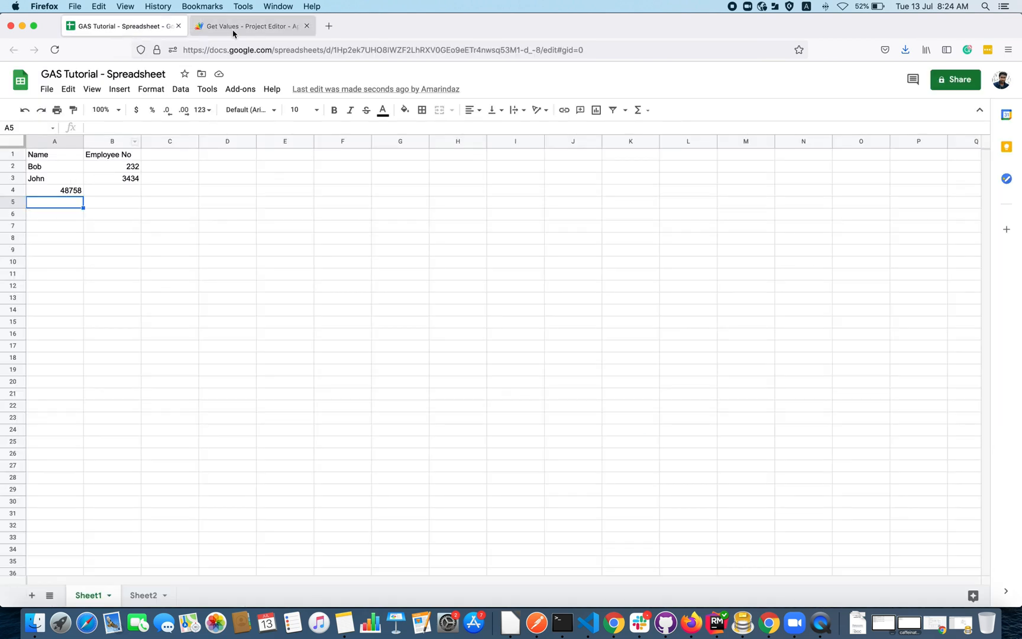
left_click(239, 26)
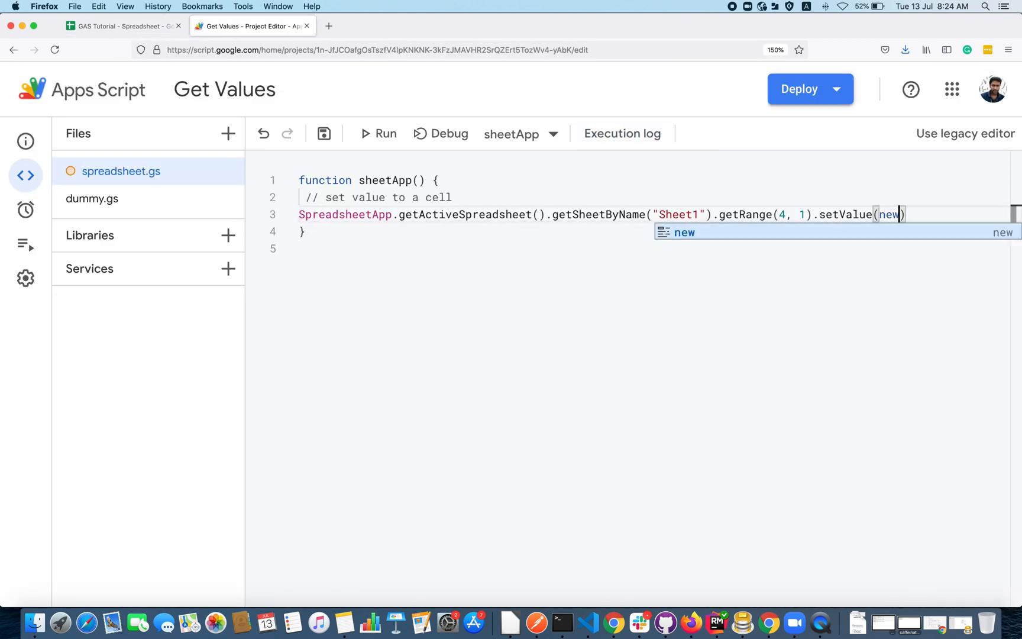
type("Date(")
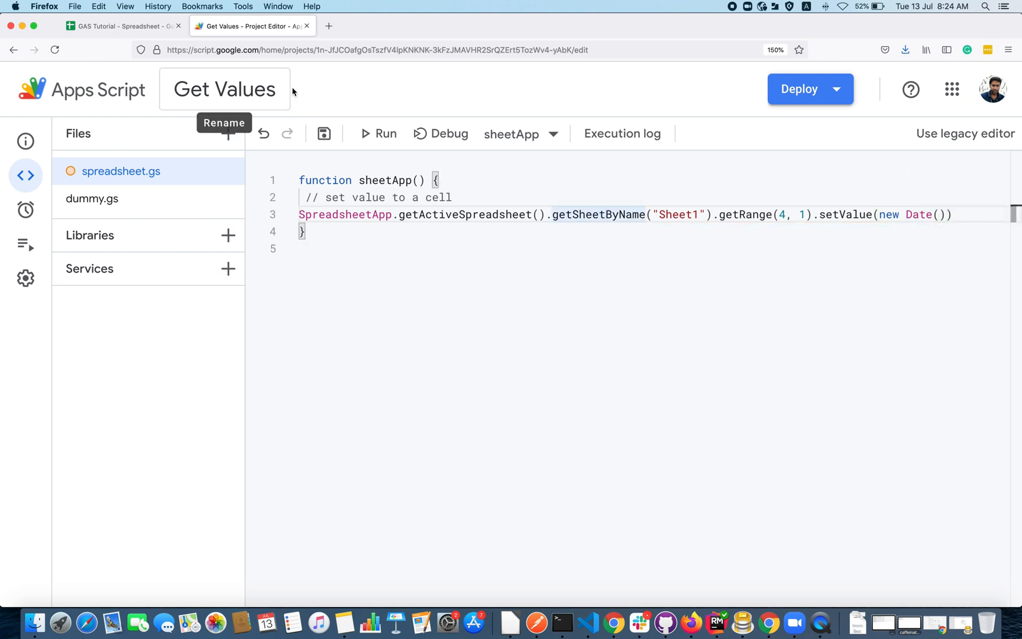
left_click(378, 133)
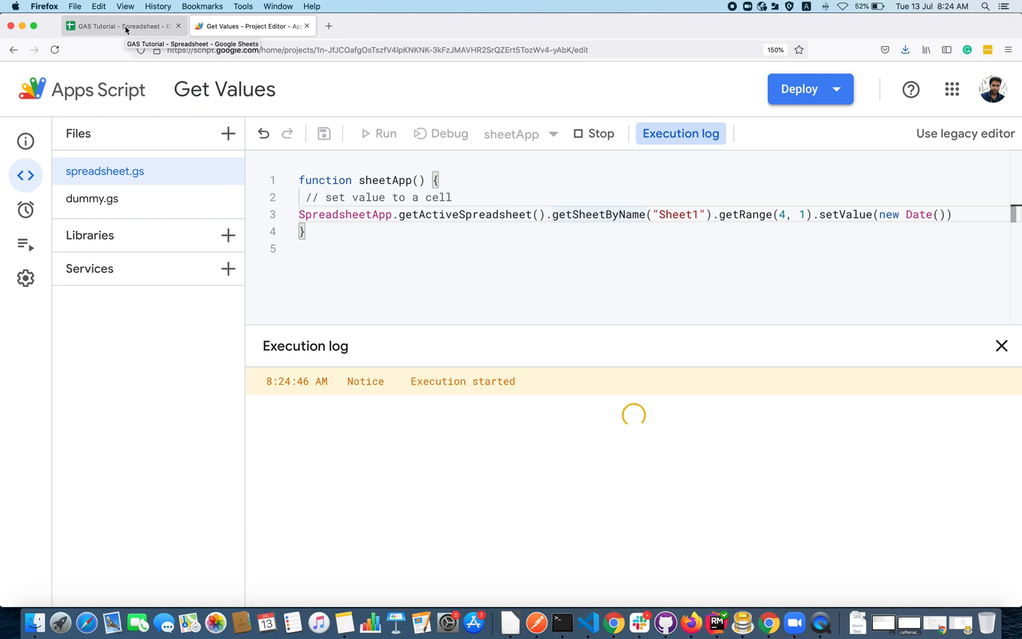
left_click(124, 30)
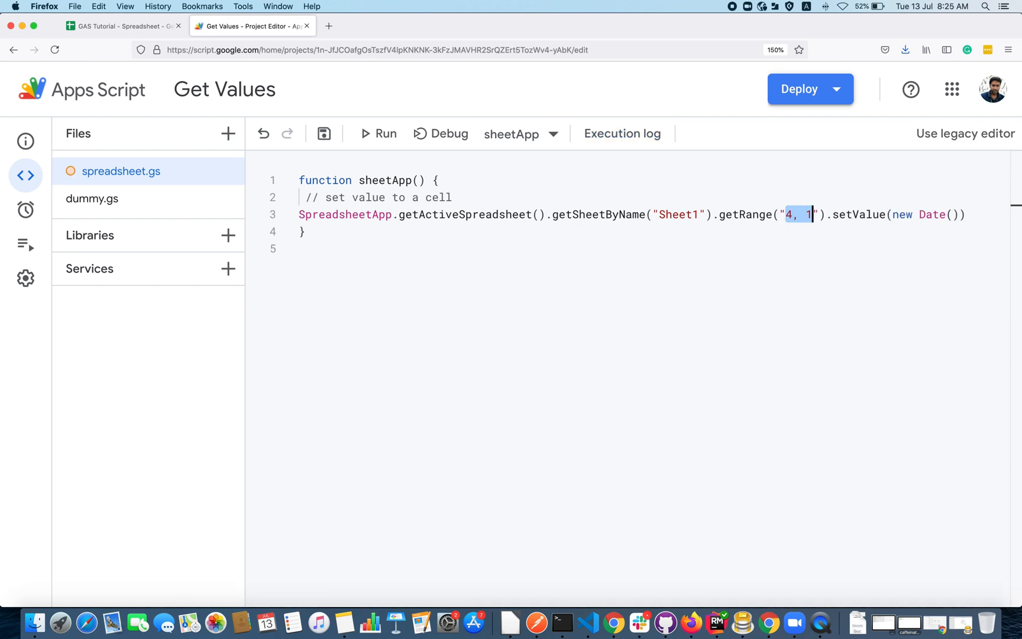
- View the 7/13/2021 date in A4, select B4, and return to the script
left_click(118, 26)
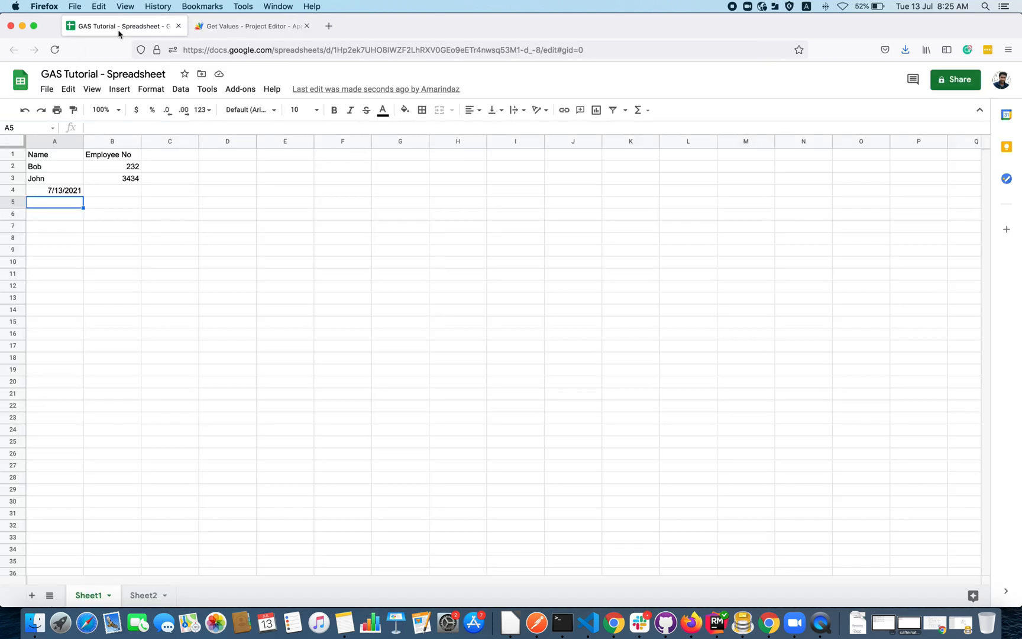
left_click(112, 189)
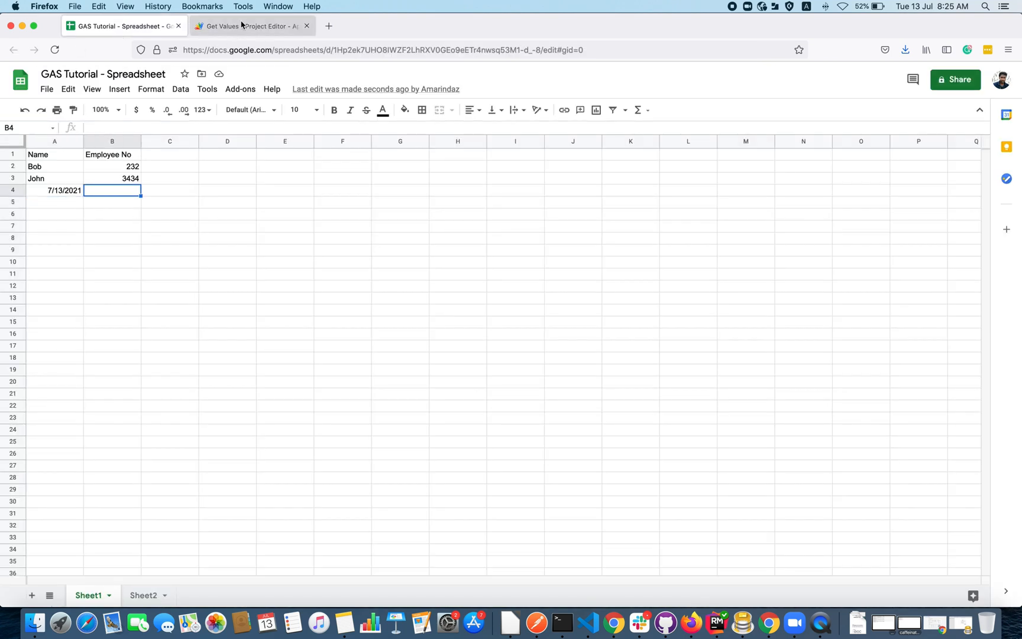
left_click(242, 26)
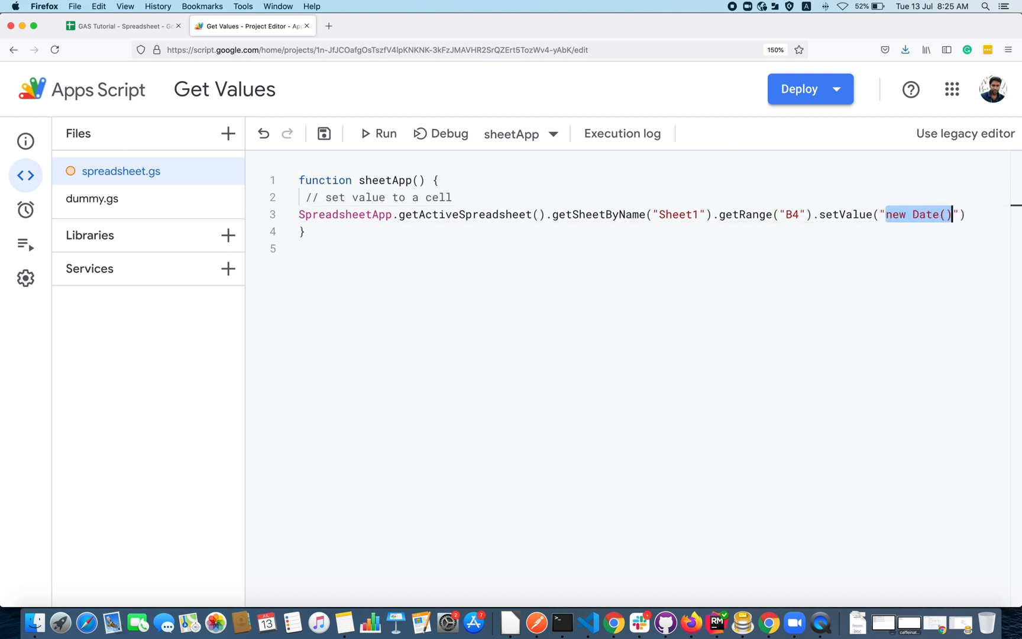
- Set the value to 'B4 cell', run it, and verify B4 in the sheet
type("B4 c")
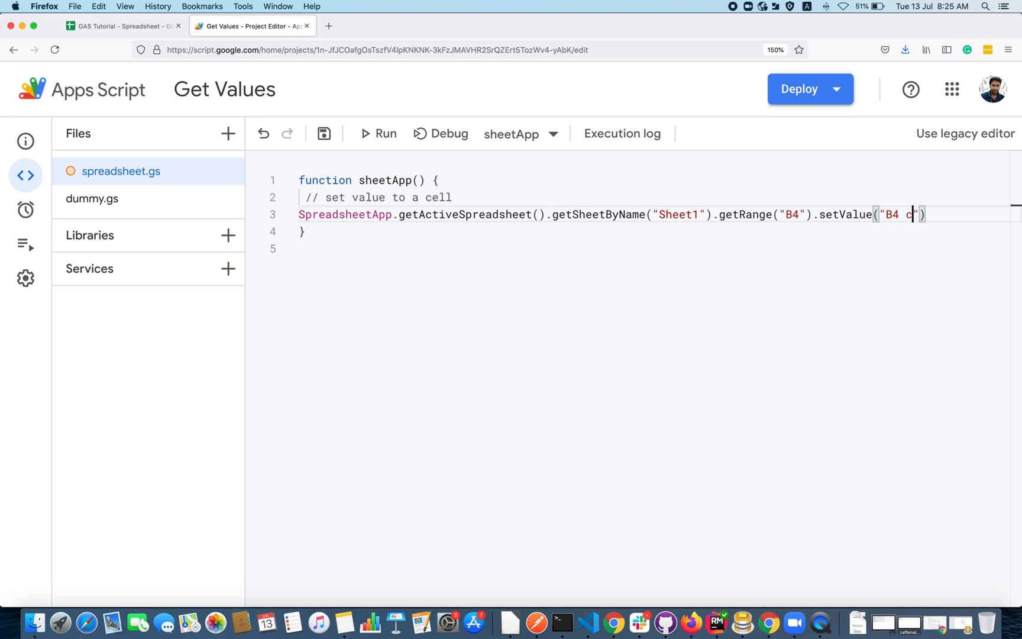
left_click(379, 133)
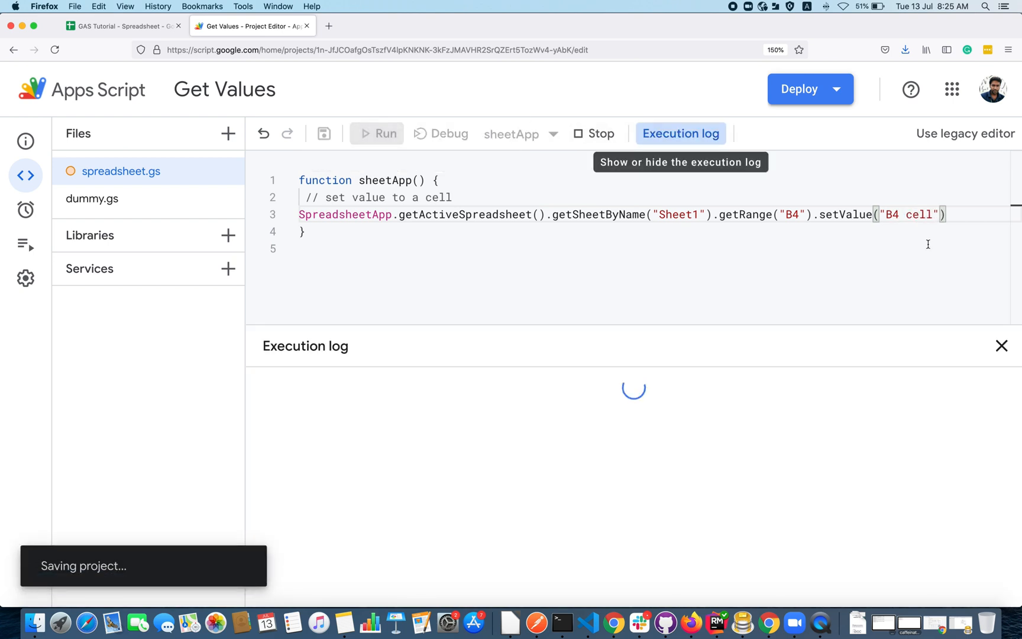
left_click(118, 25)
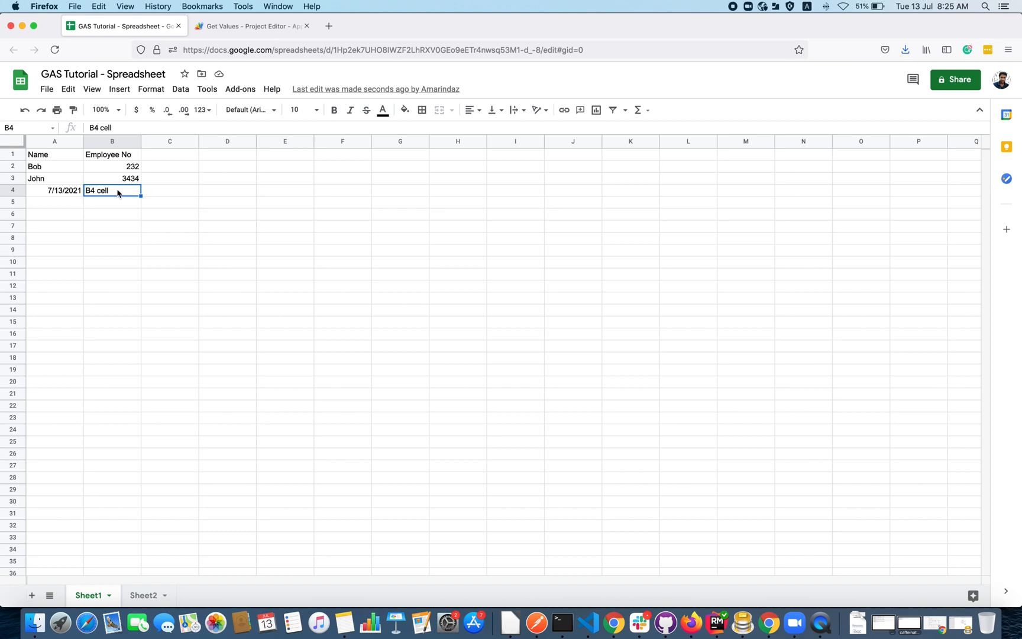
left_click(170, 214)
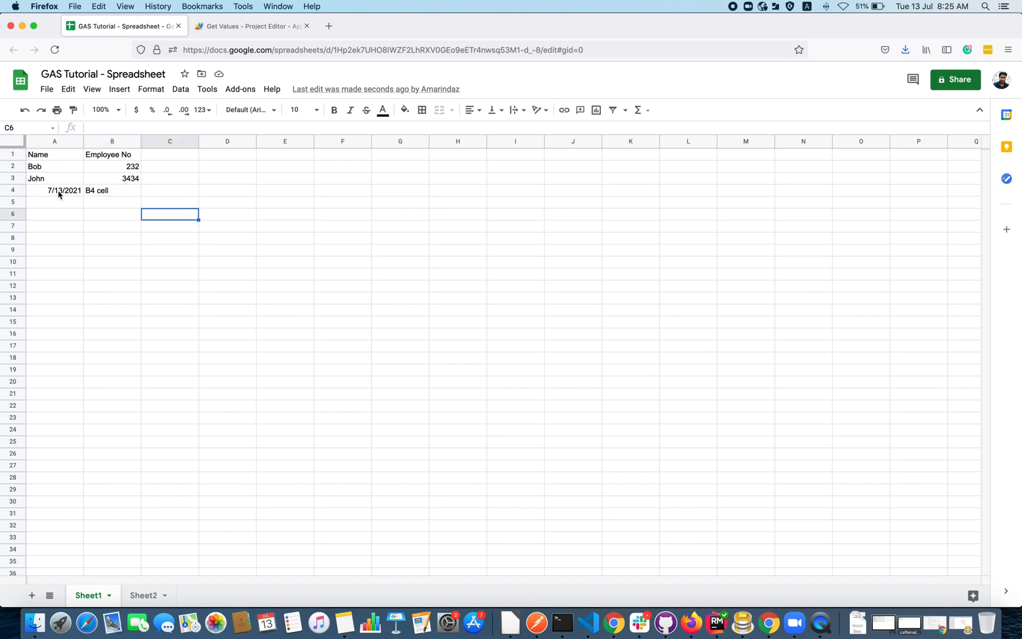
mouse_move(188, 27)
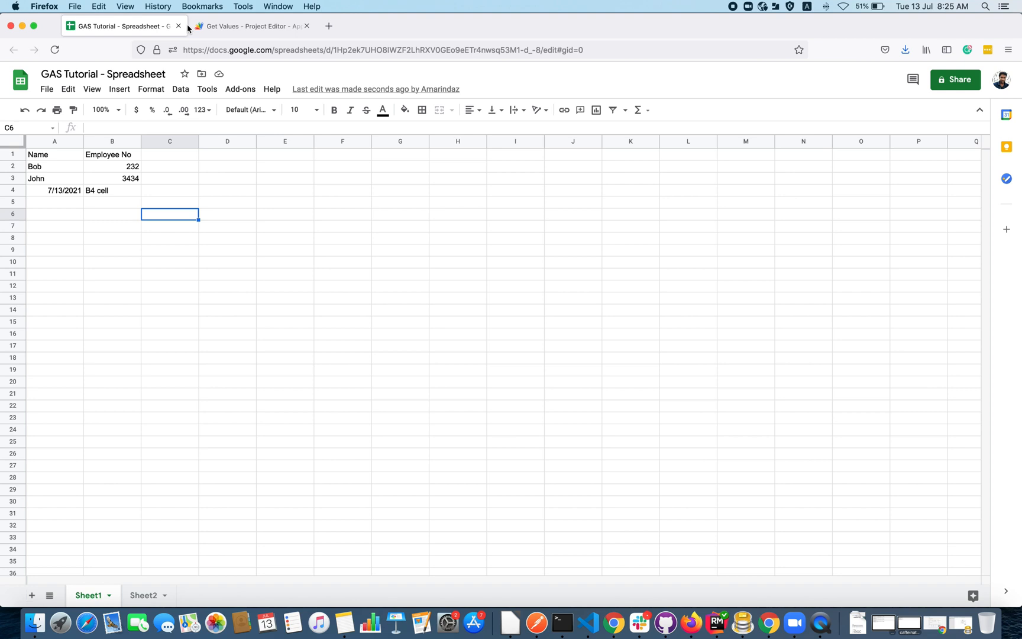
- Add the comment '// Set value to a range' below the B4 line
left_click(252, 26)
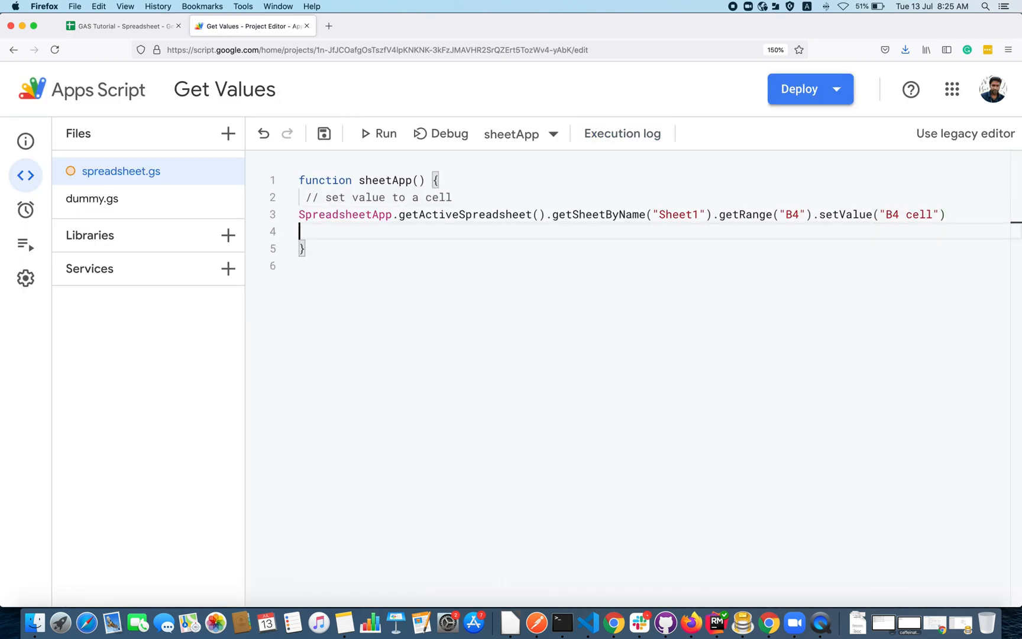
type("// Set val")
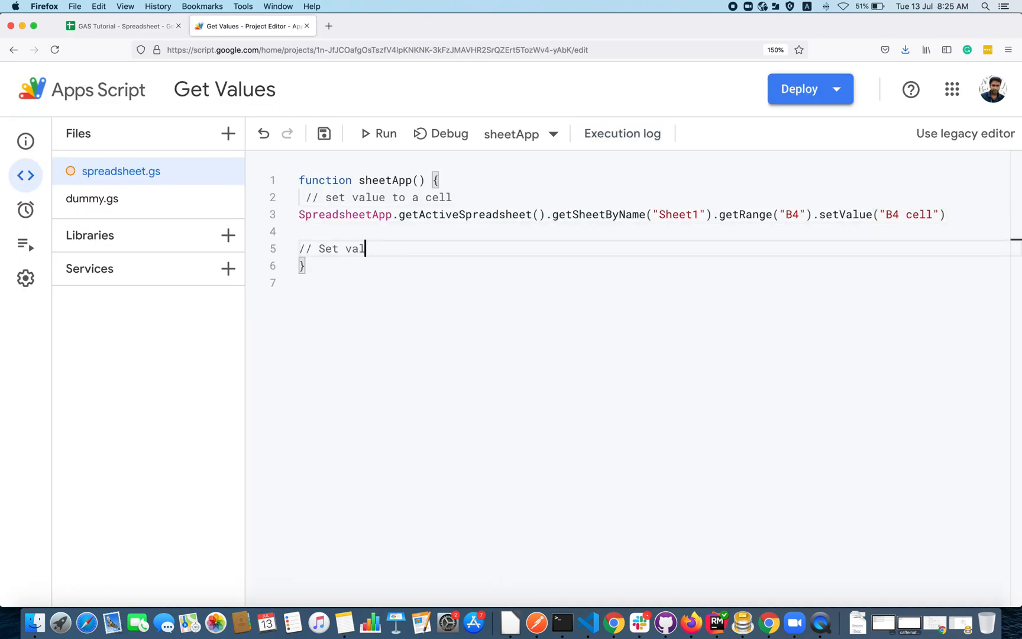
type("ue")
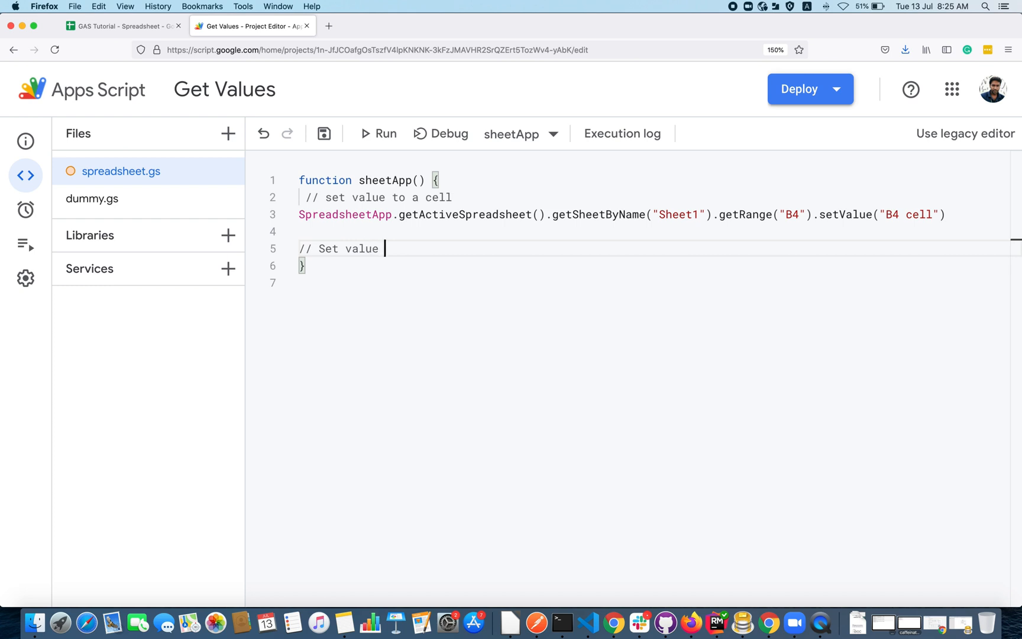
type("to a range")
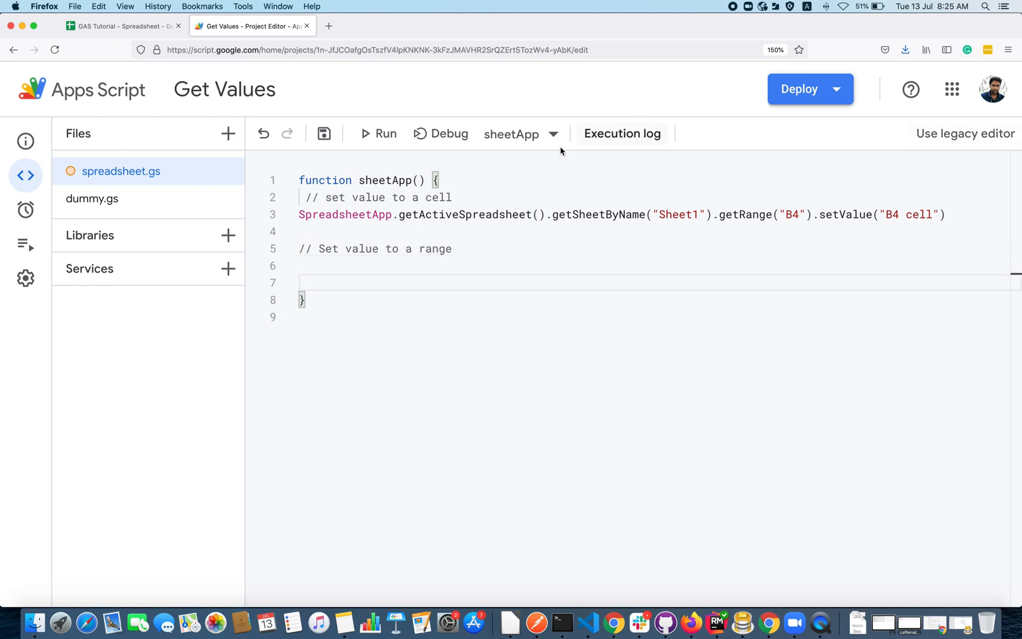
left_click(301, 282)
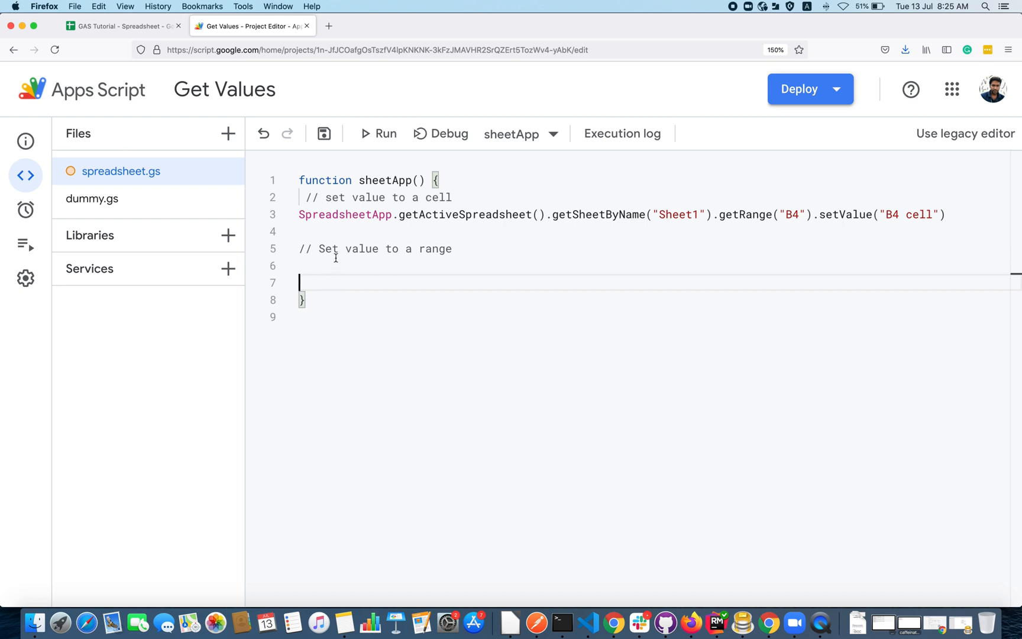
- Select the spreadsheet and Sheet1 lookup code on line 3
left_click_drag(298, 213, 841, 214)
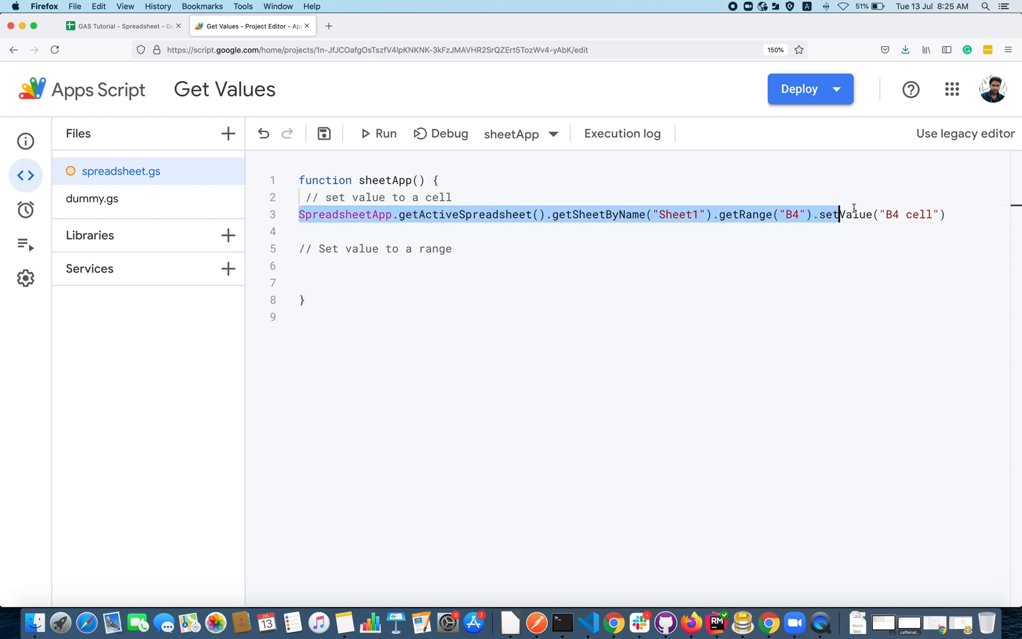
left_click(801, 214)
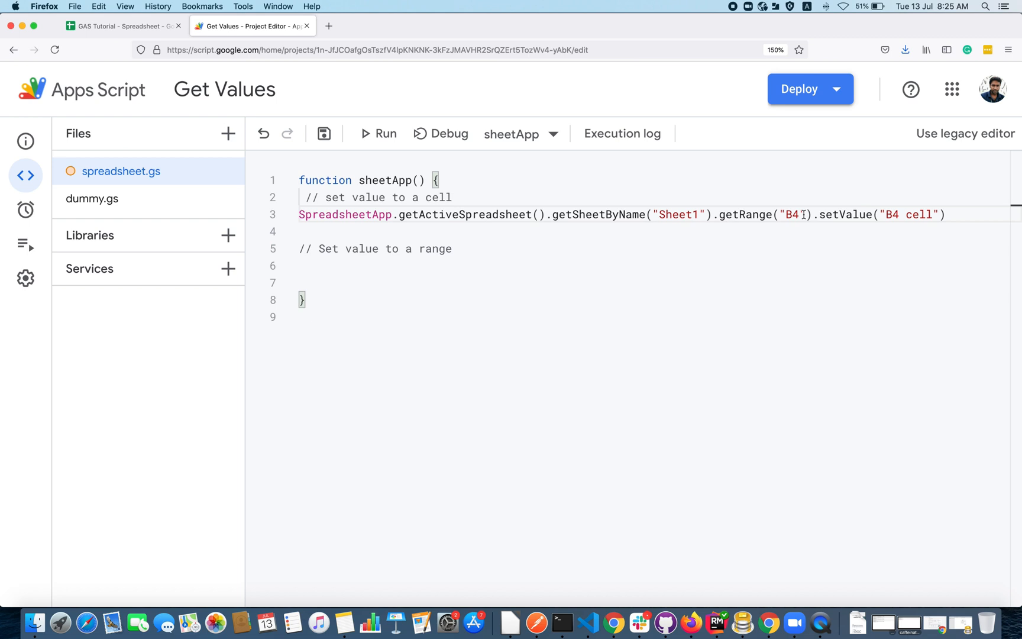
left_click_drag(715, 215, 813, 215)
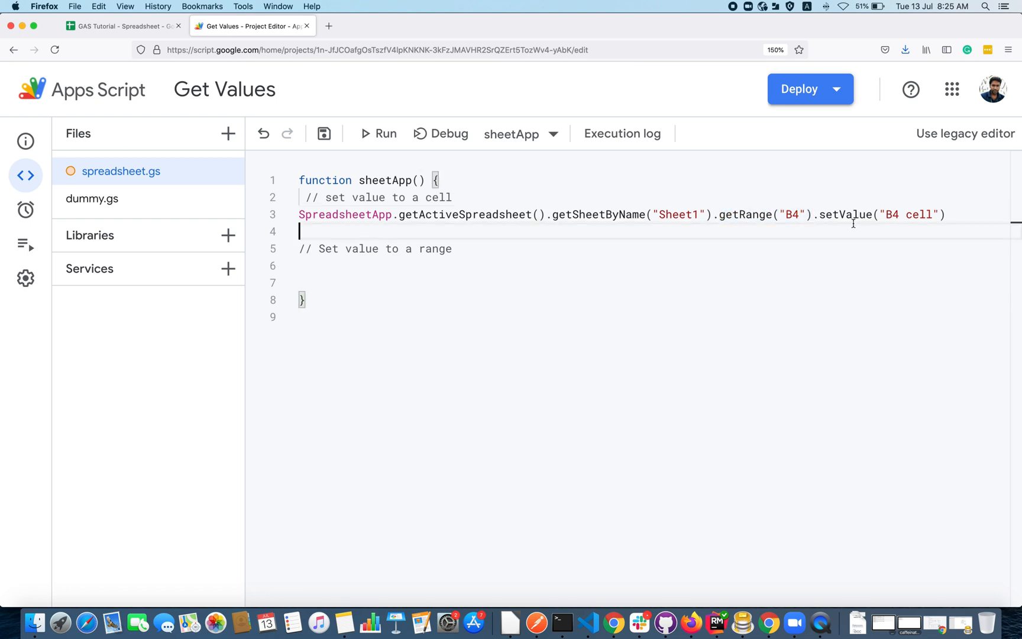
double_click(847, 214)
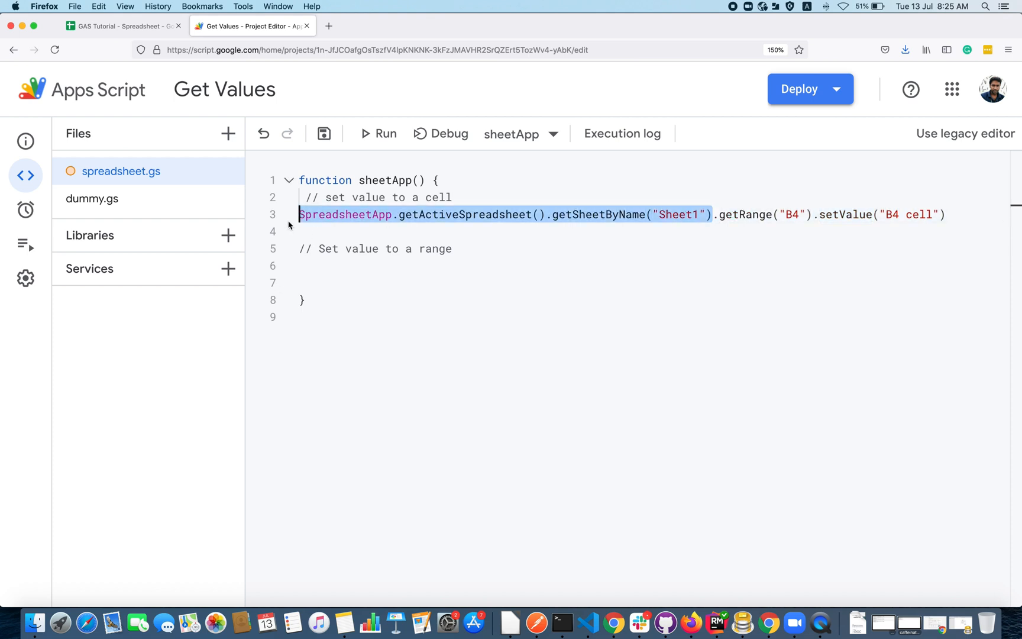
- Add the Sheet1 lookup line, shade A5:C7 yellow, and return to the editor
type("SpreadsheetApp.getActiveSpreadsheet().getSheetByName(\"Sheet1\")")
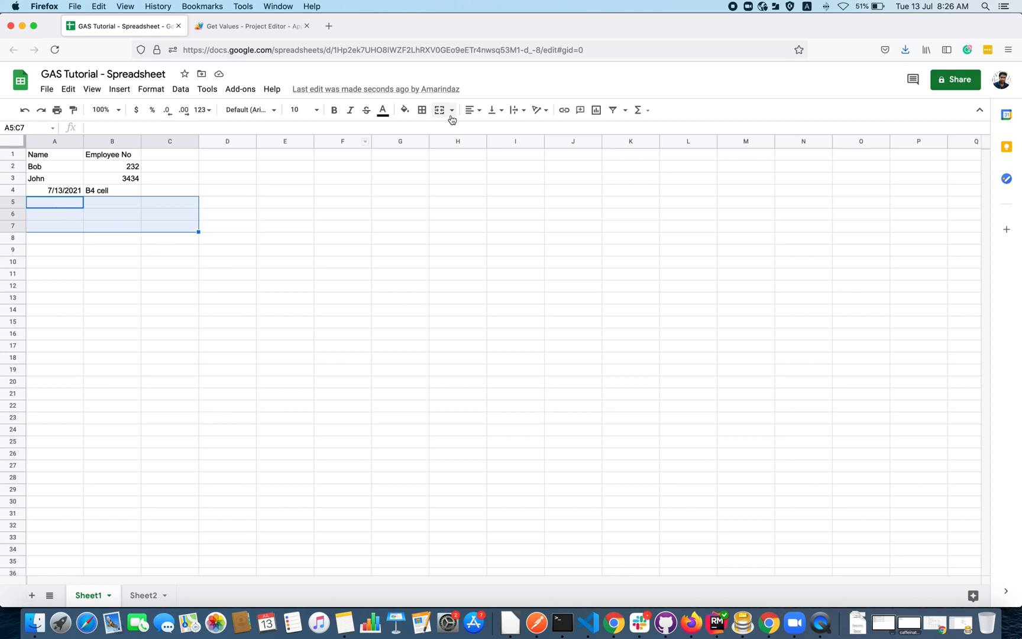
left_click(403, 110)
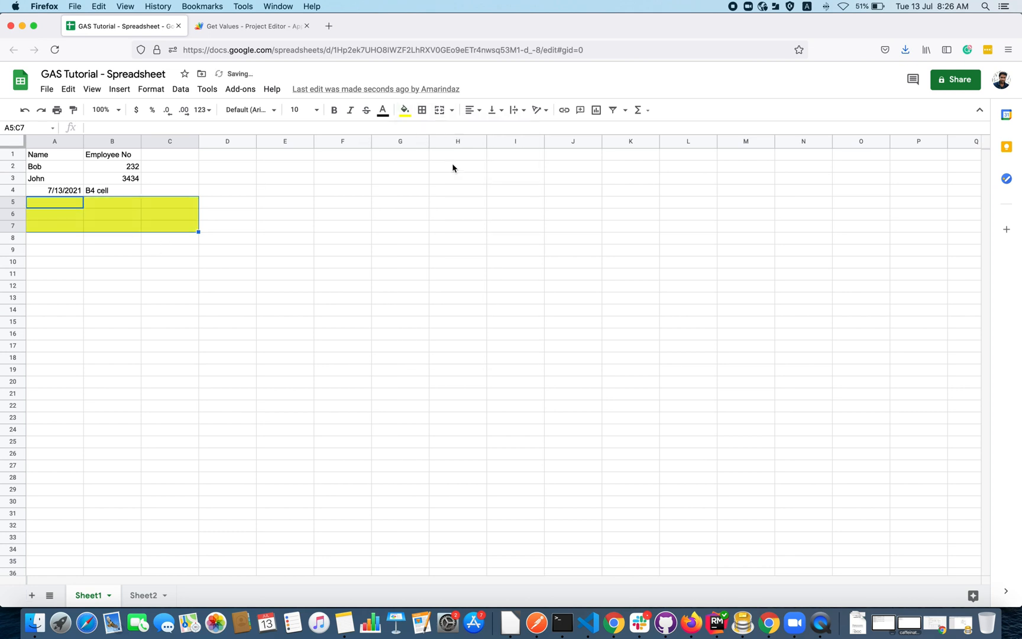
left_click(251, 27)
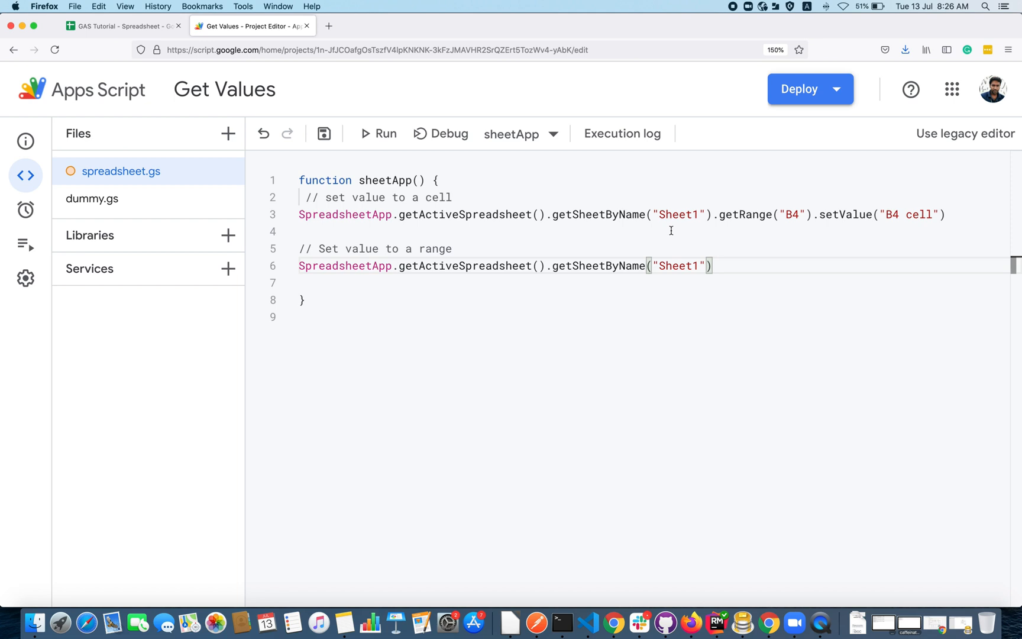
- Extend line 6 with getRange("A5:C7").setValues([[]]), leaving the nested array empty
type(".getRange")
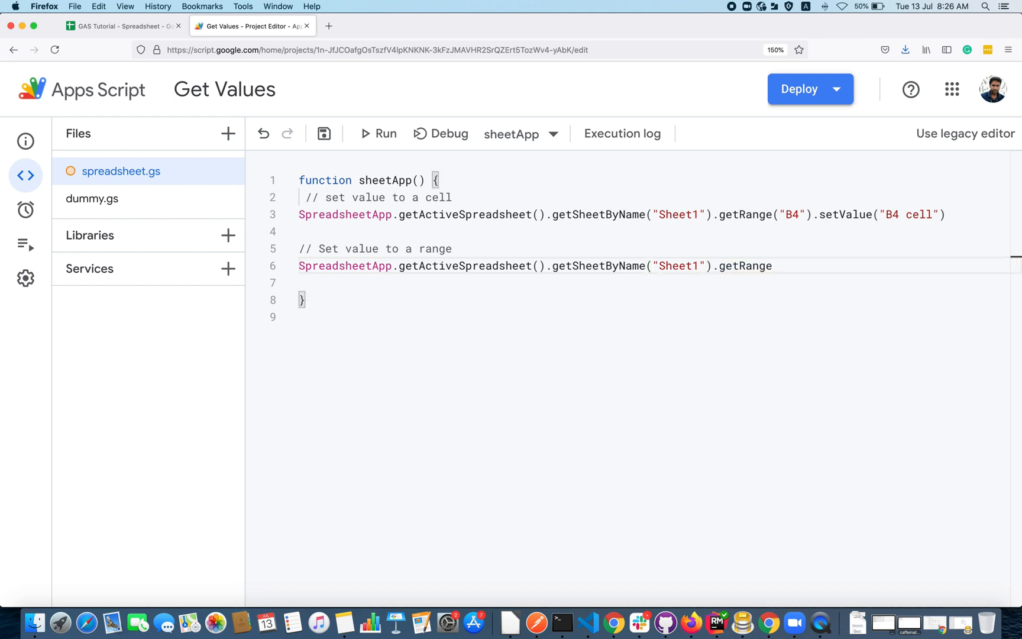
type("(\"A5:C\")")
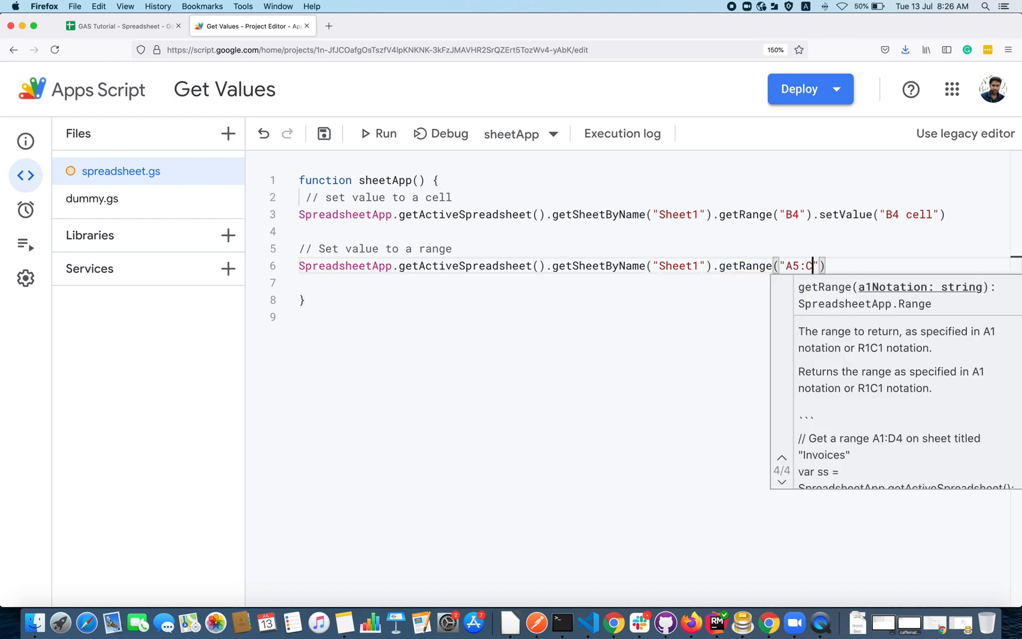
type("7\").")
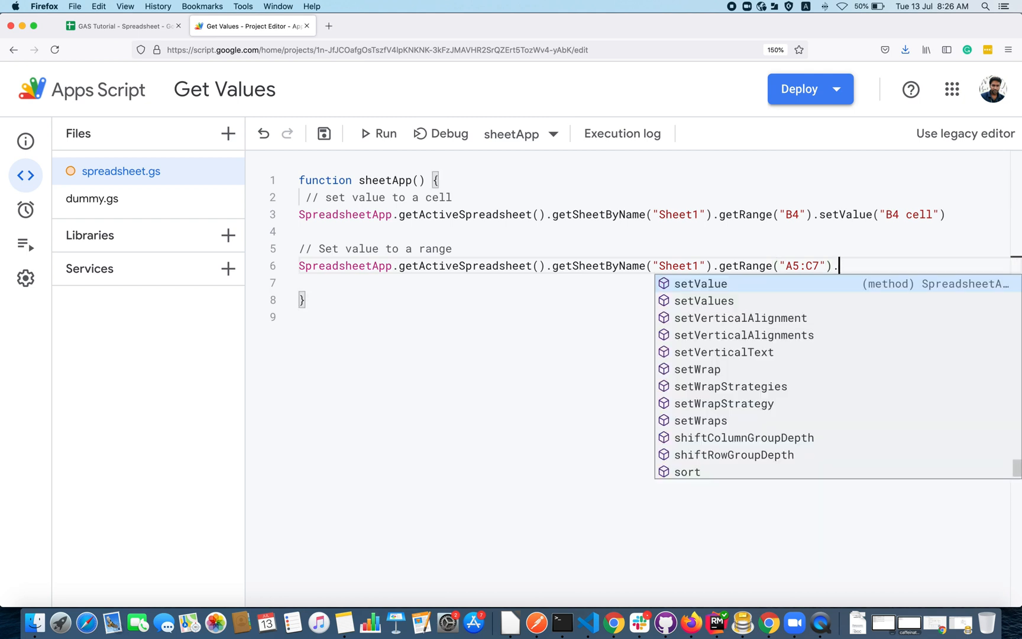
type("setValues")
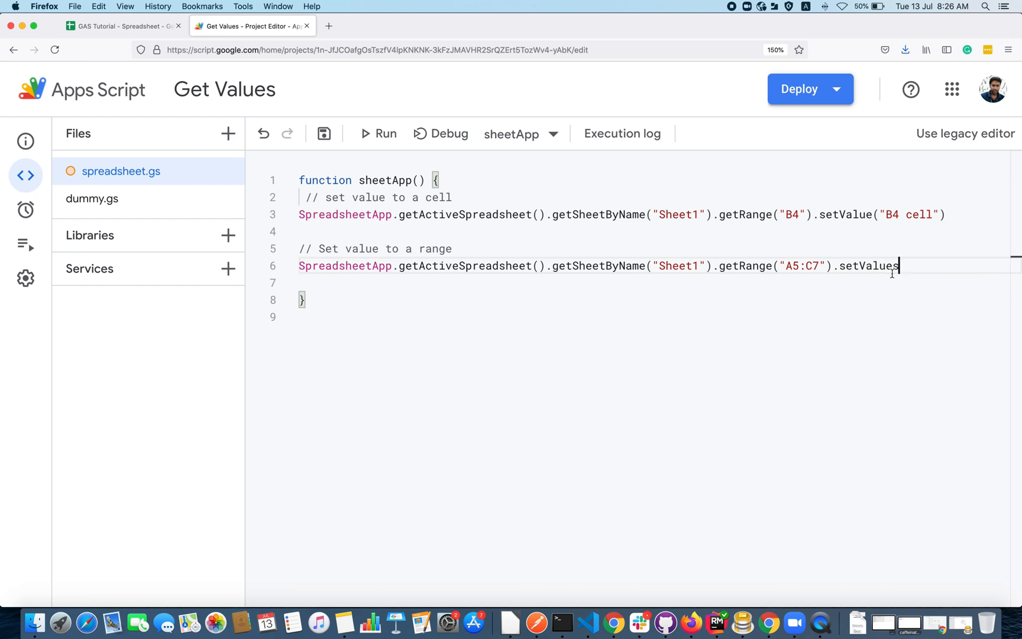
type("()")
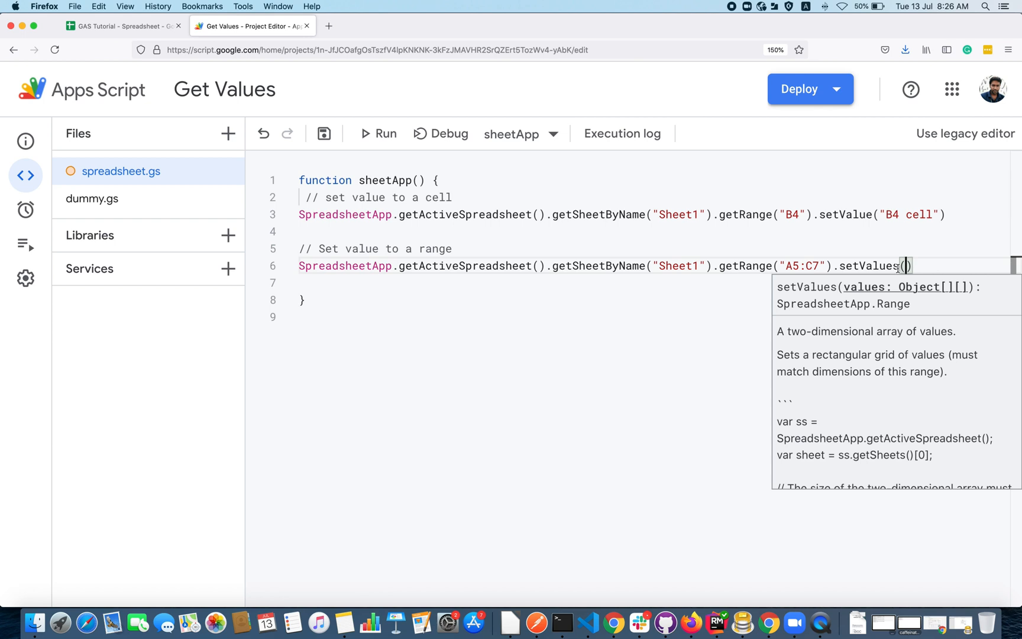
type("[]")
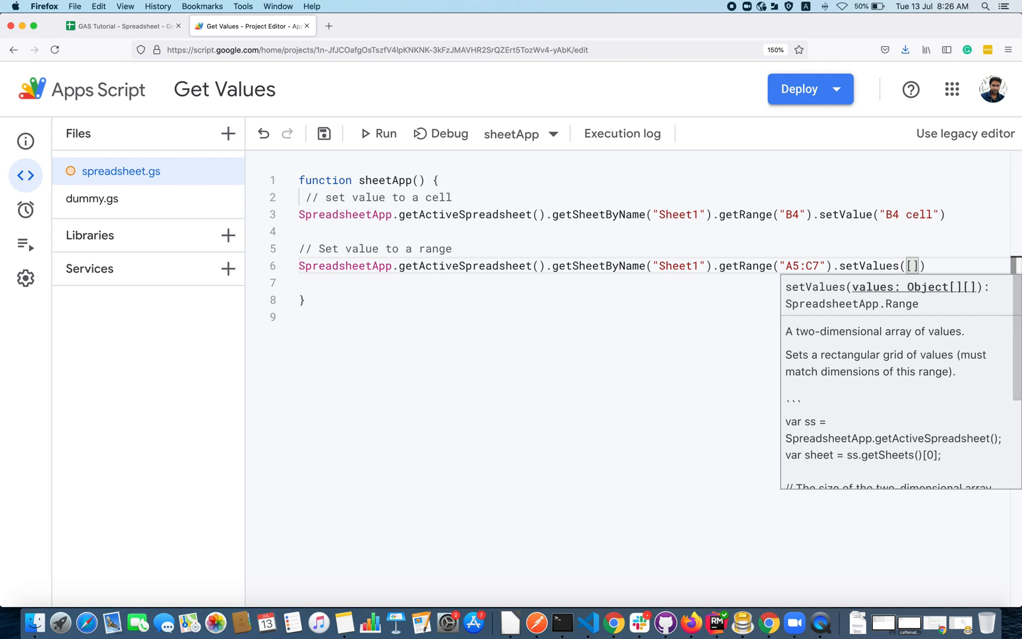
type("[")
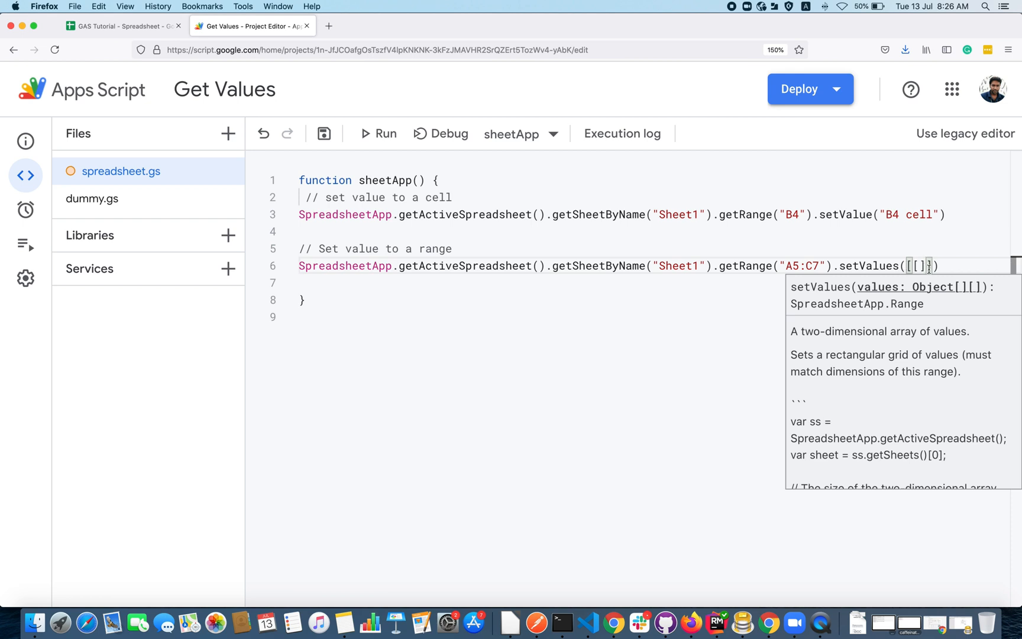
- Add [],[] inside setValues so it holds [[],[],[]], checking rows 5–7 and column C in the sheet
left_click(118, 26)
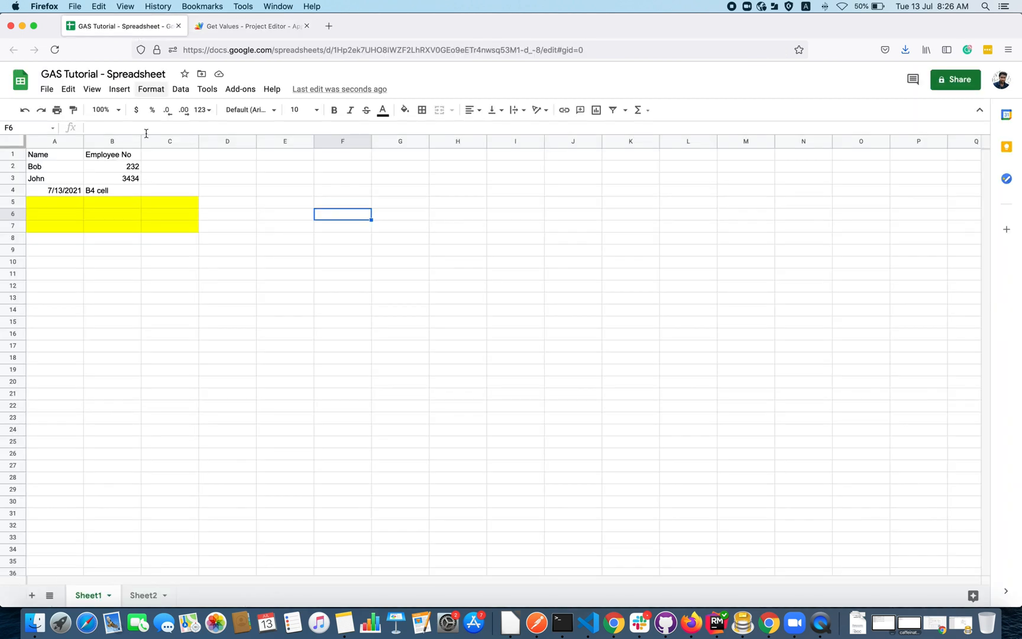
left_click(12, 214)
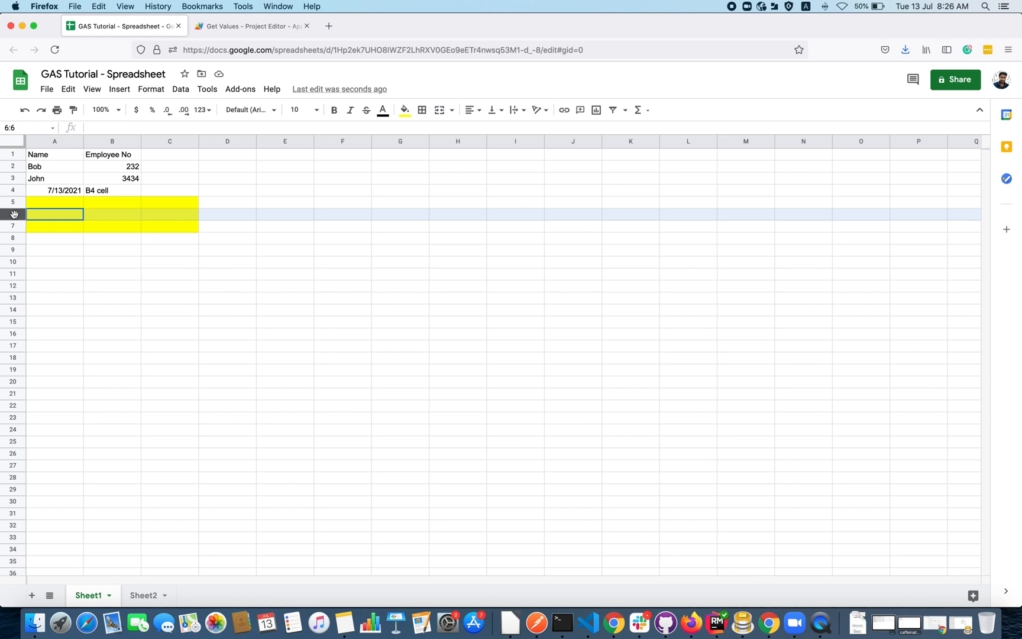
left_click(250, 25)
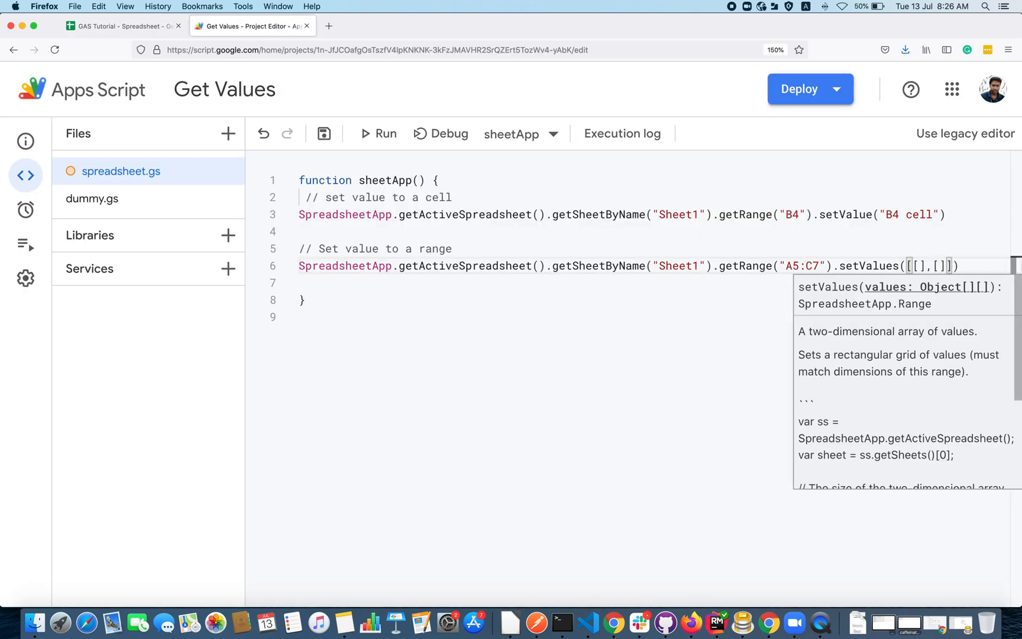
left_click(121, 26)
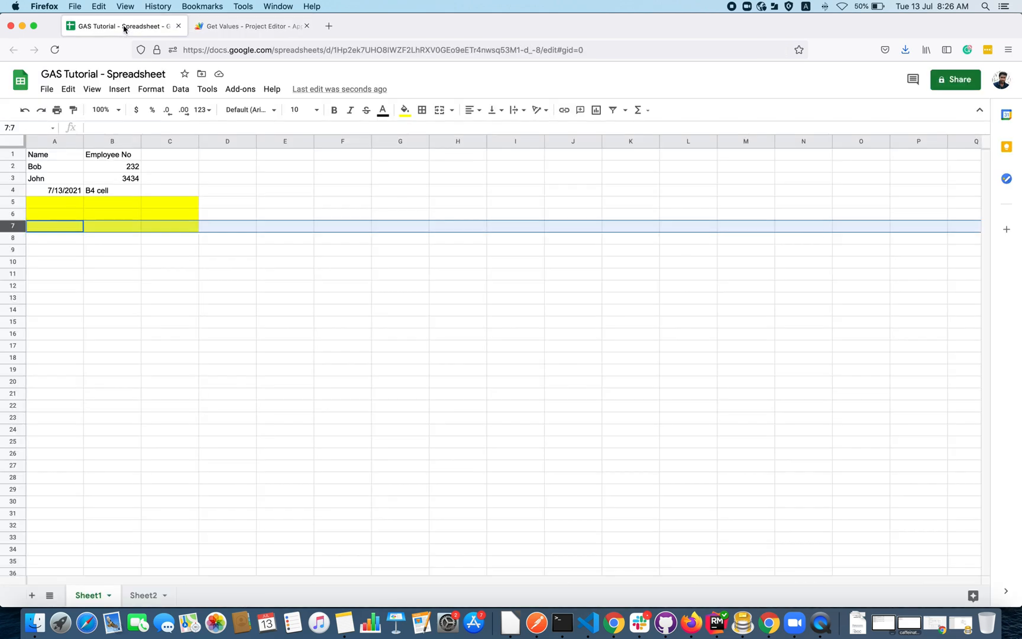
left_click(250, 26)
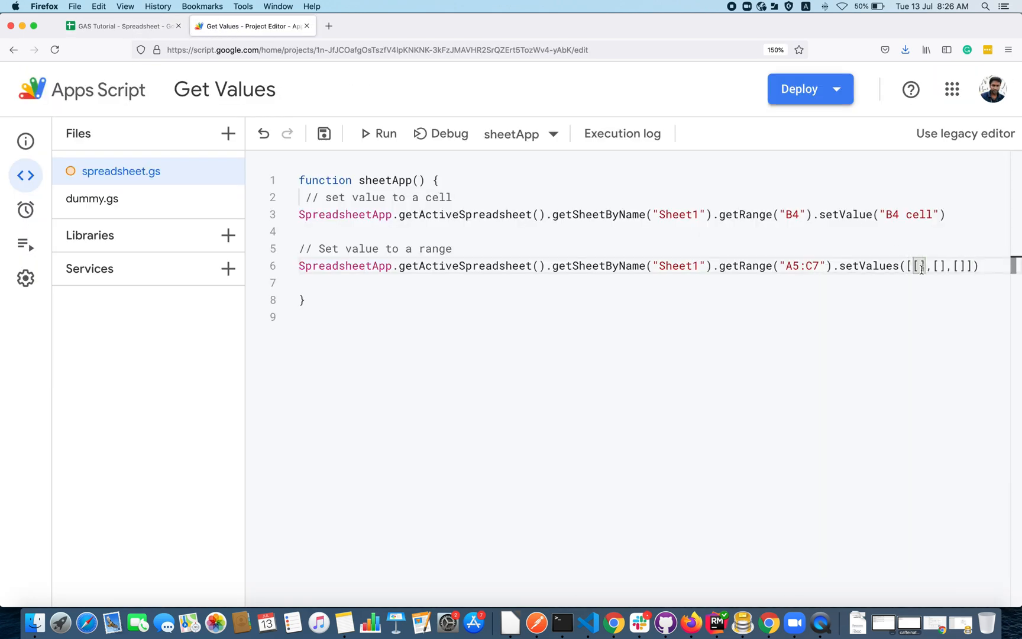
left_click(118, 26)
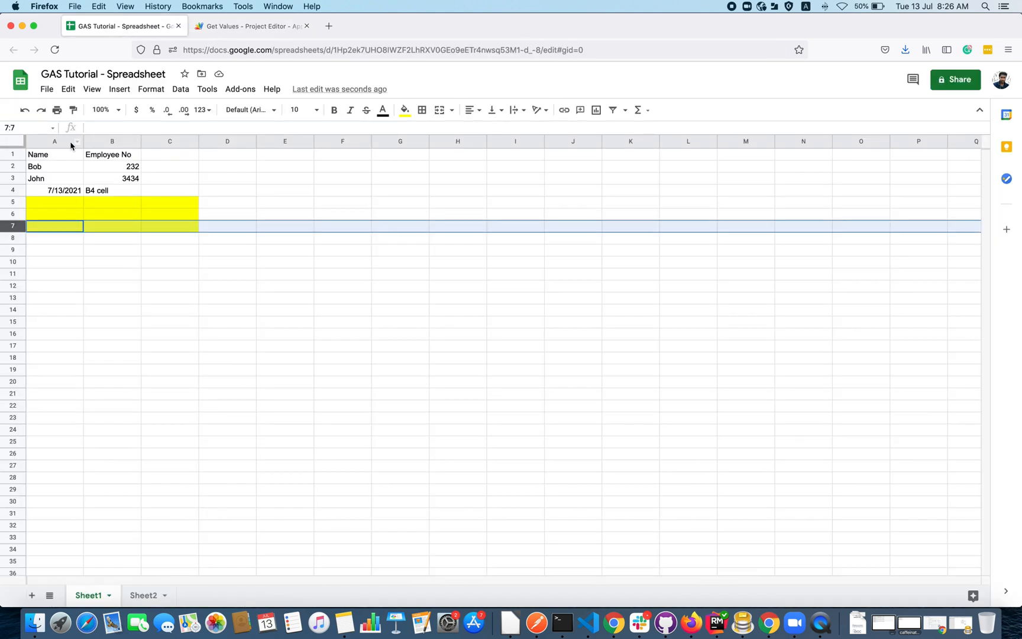
left_click(170, 141)
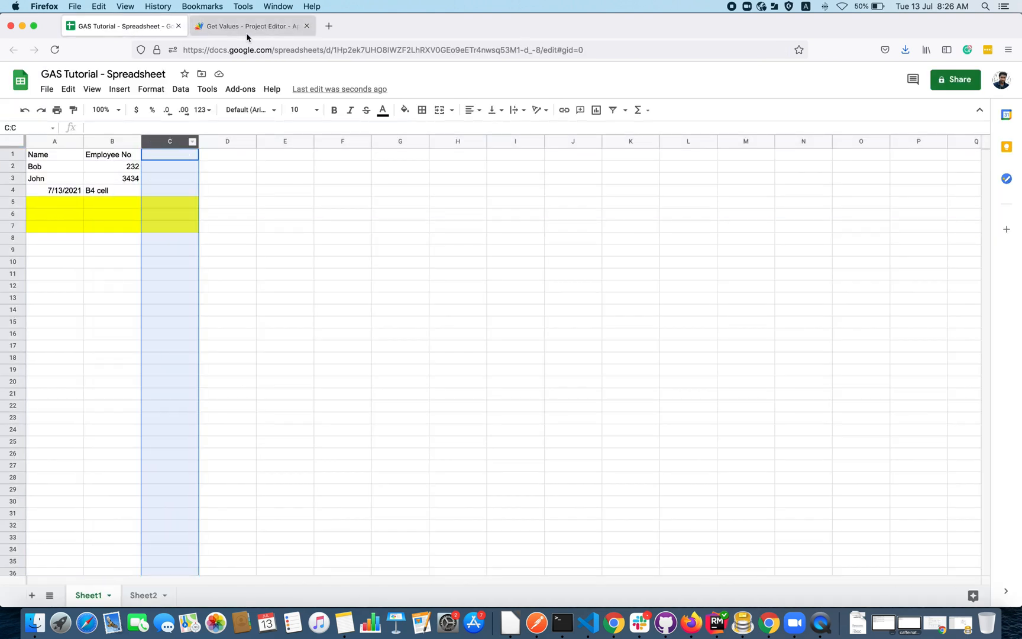
left_click(245, 26)
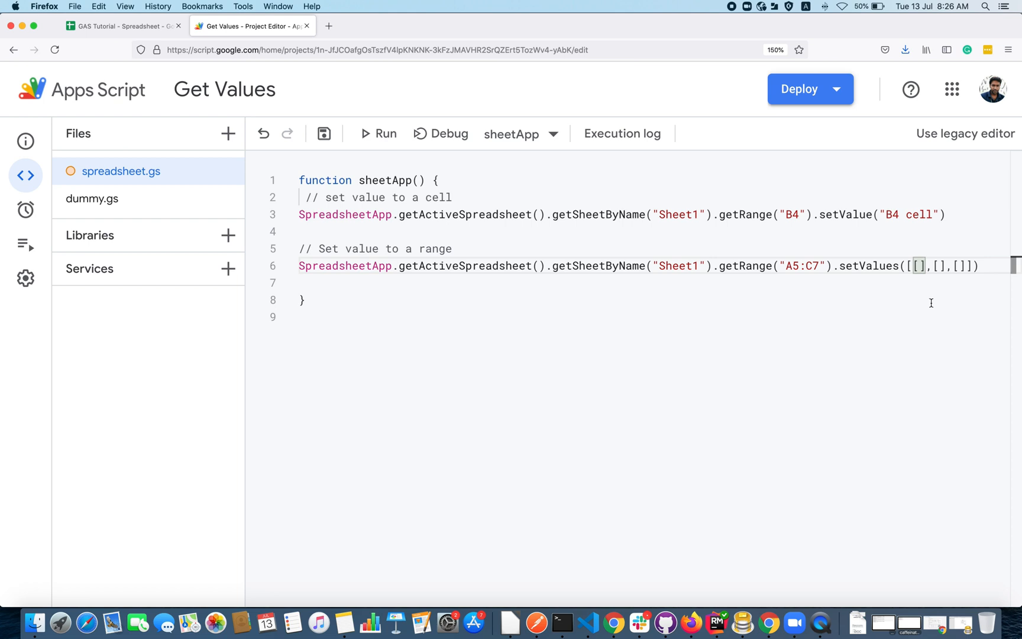
- Enter 4,"test",true and "hello",56,87.90 and "testing","check",new Date() into the three row arrays
type("4,\"test\",")
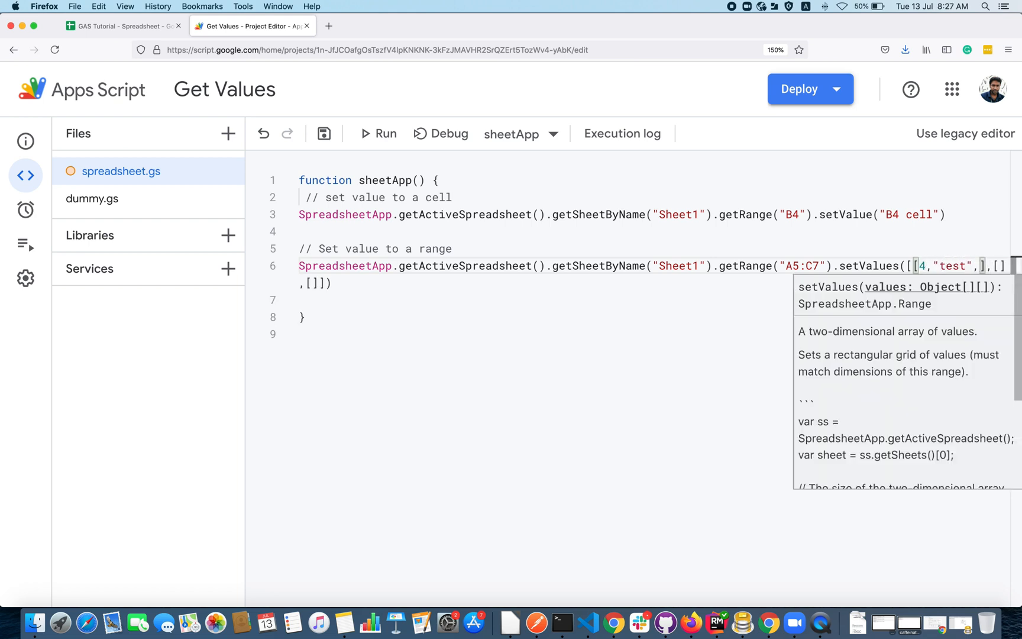
type("true")
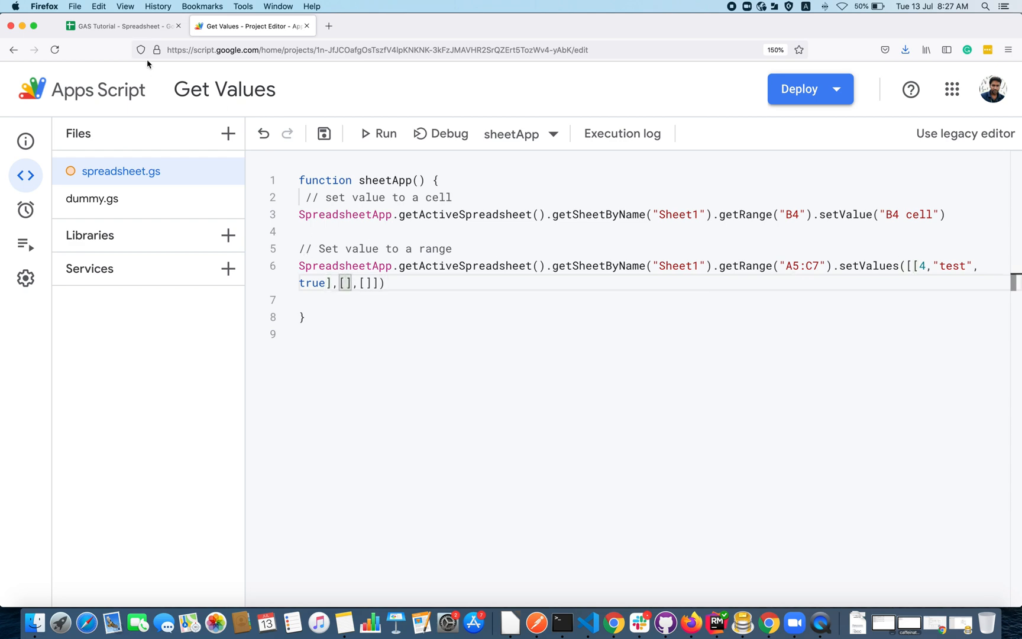
left_click(118, 26)
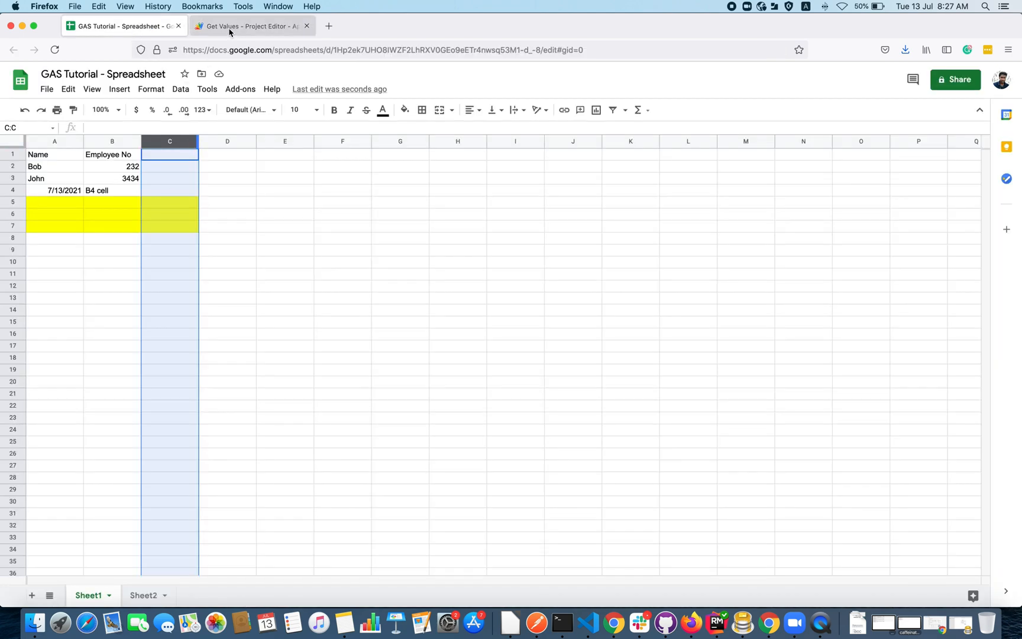
left_click(246, 26)
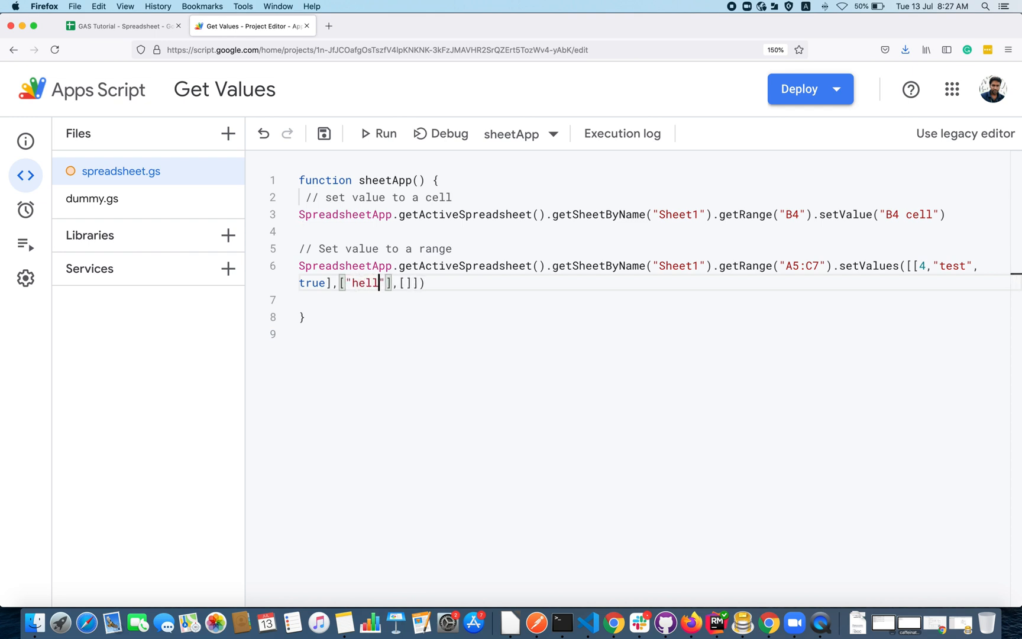
type("o")
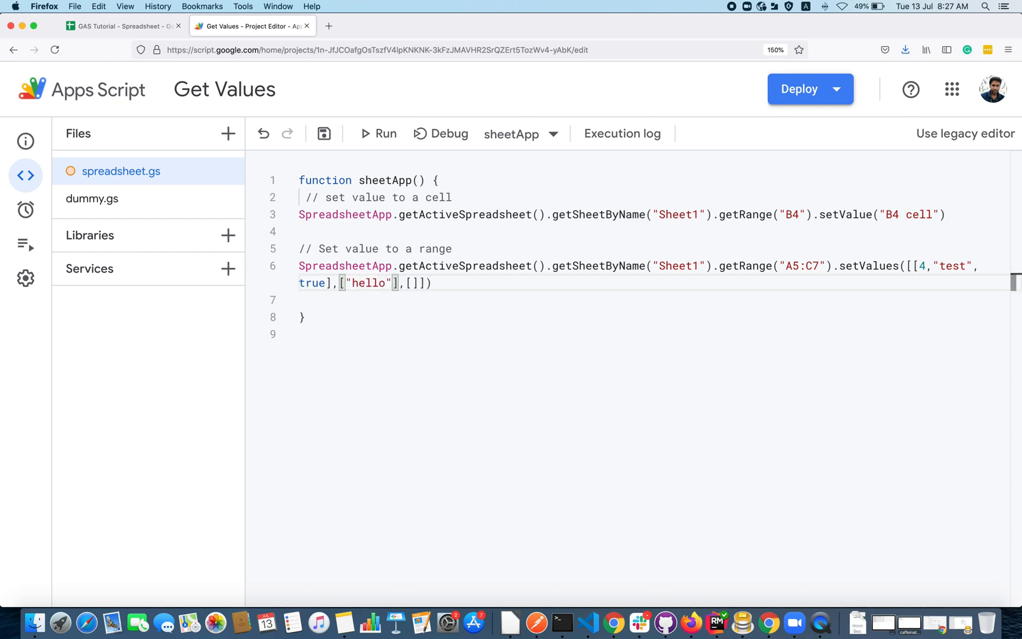
type(",56,")
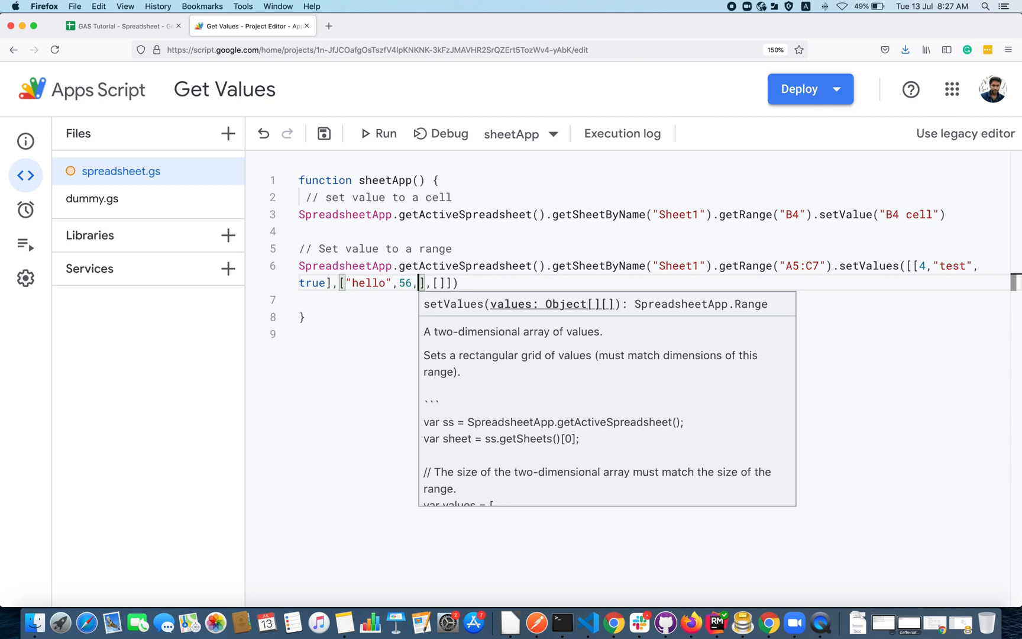
type("87.90")
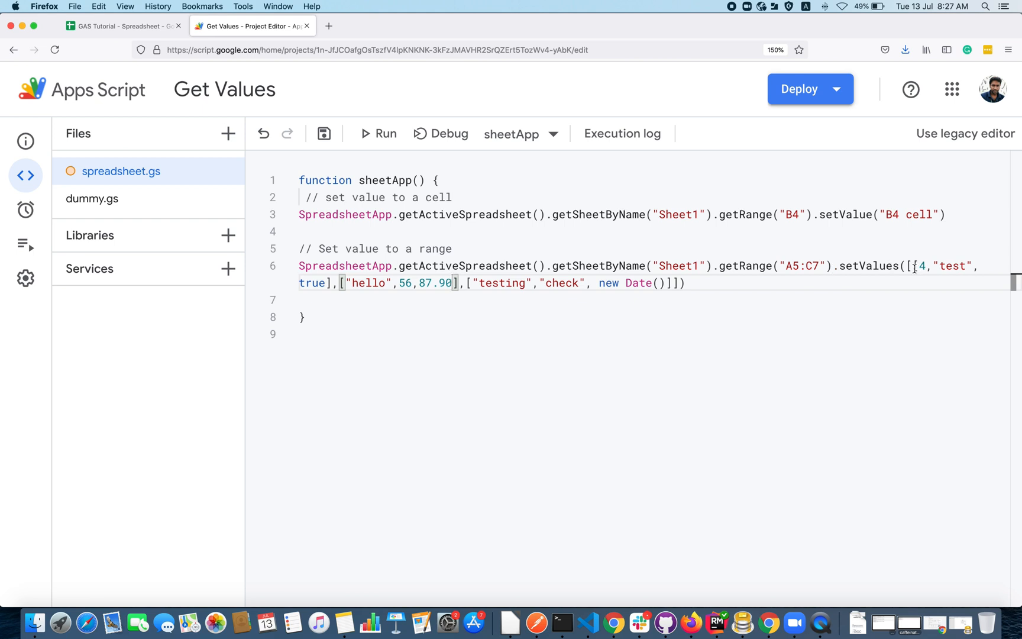
left_click_drag(905, 266, 332, 283)
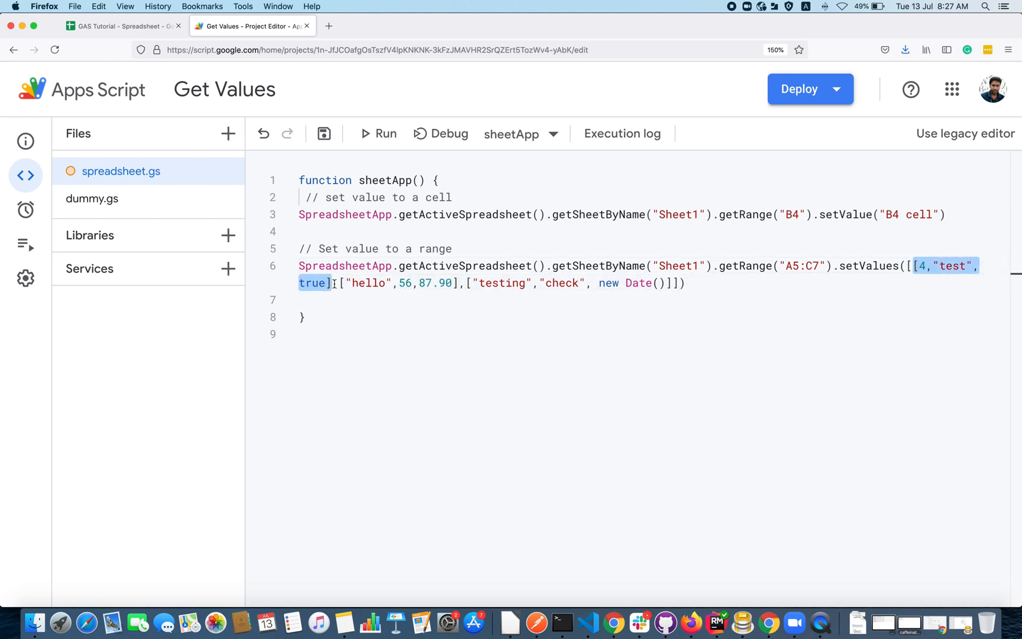
left_click(123, 26)
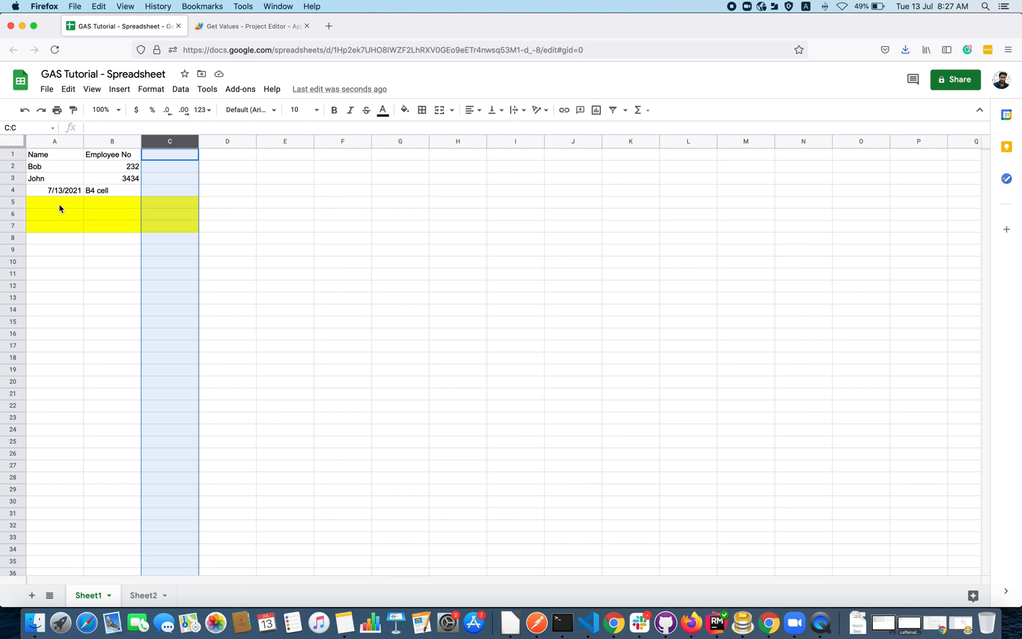
left_click(246, 26)
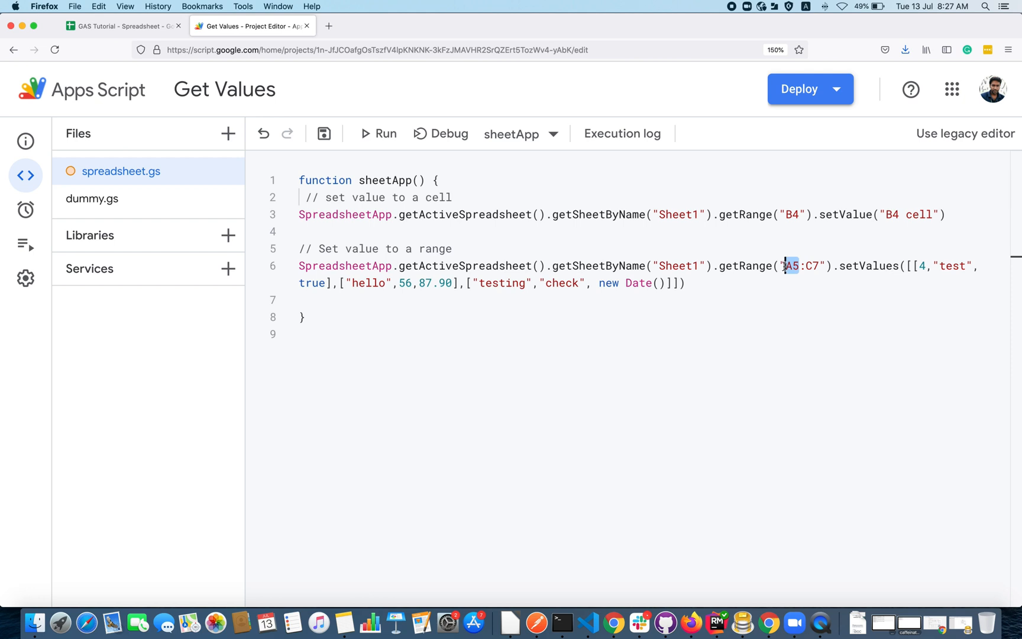
left_click(125, 26)
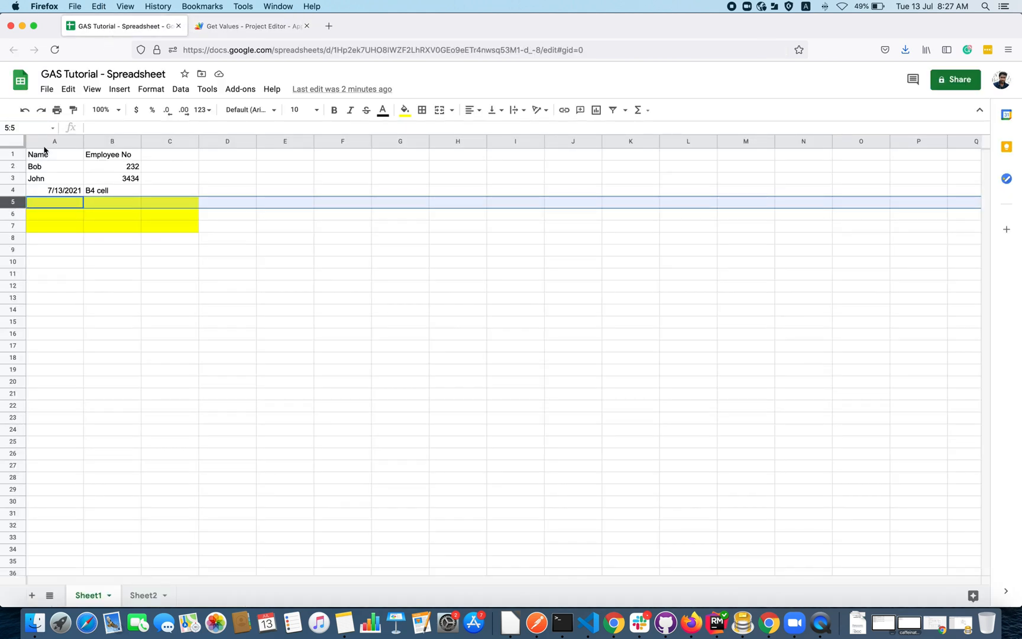
left_click(248, 26)
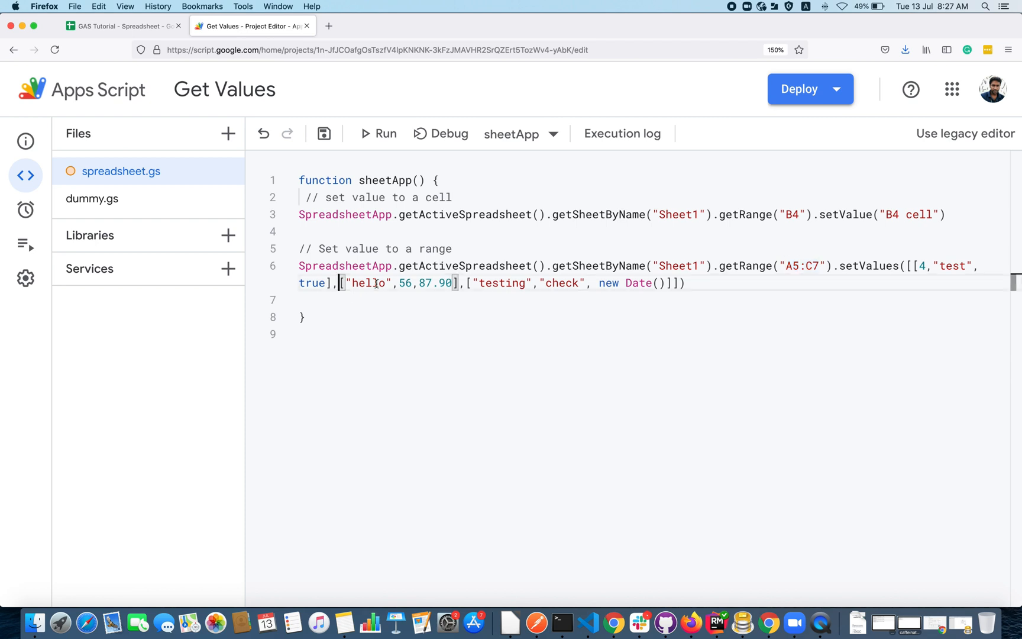
left_click_drag(338, 283, 458, 283)
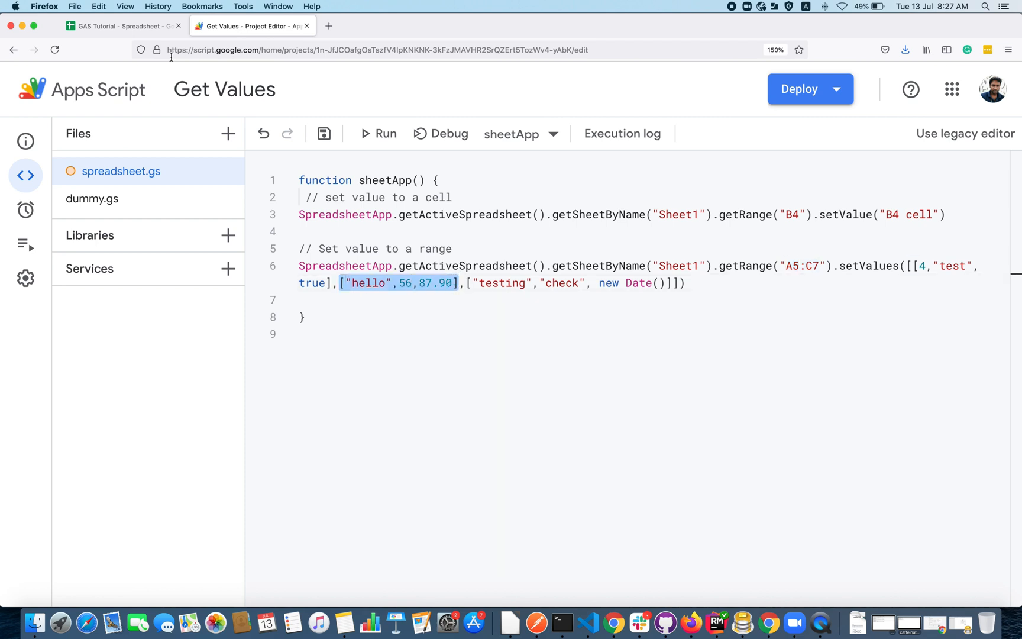
left_click(114, 27)
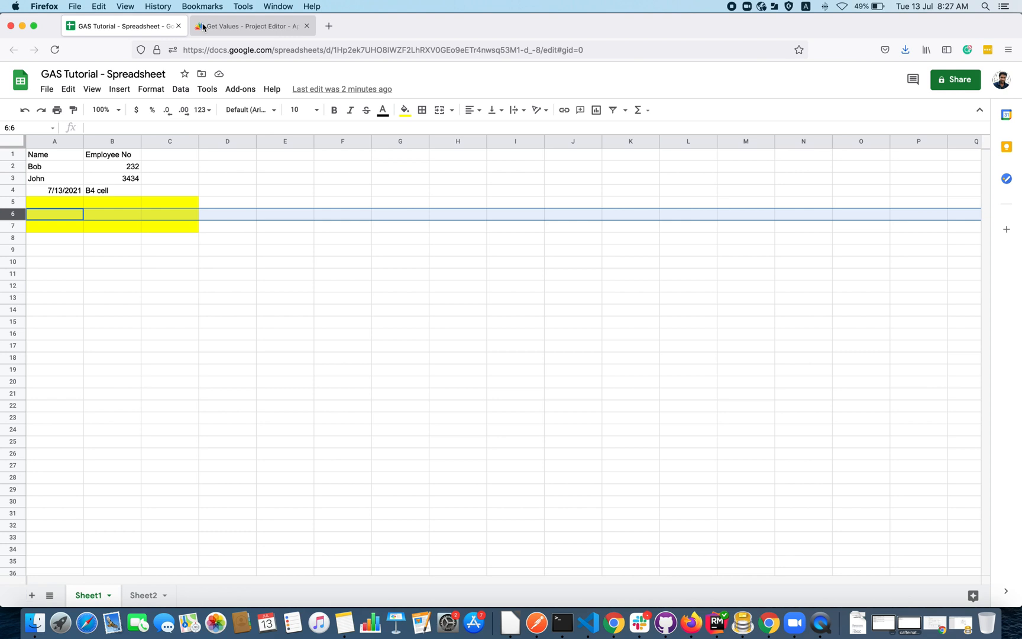
left_click(244, 26)
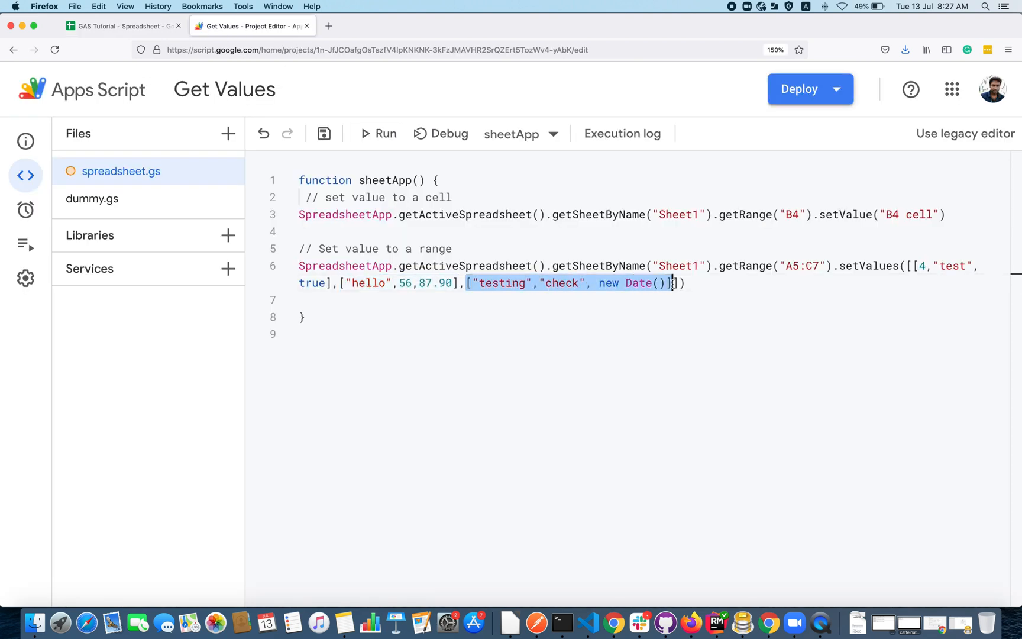
left_click(118, 26)
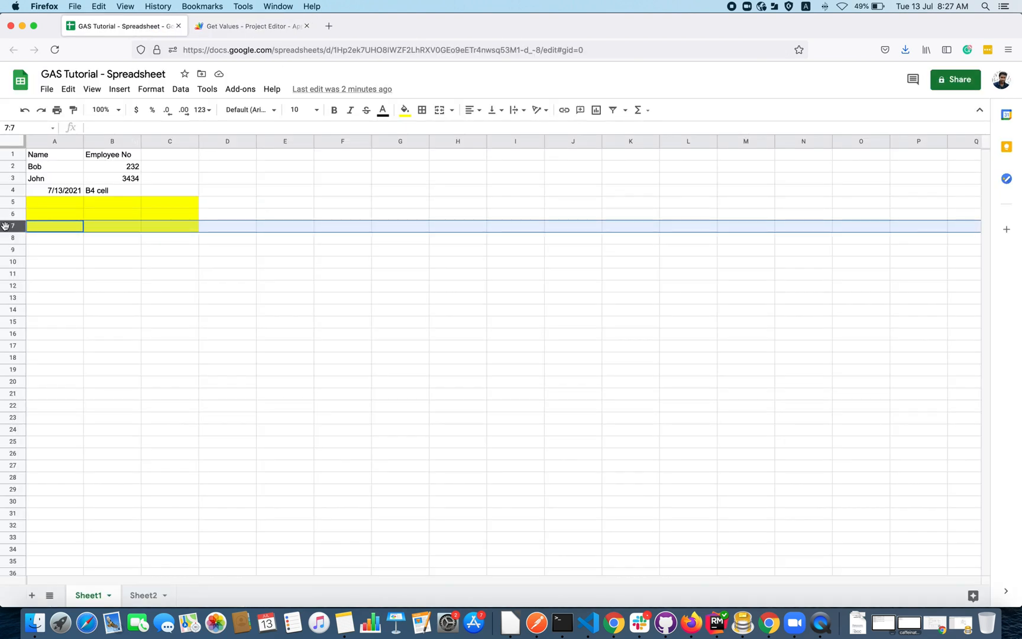
left_click(251, 27)
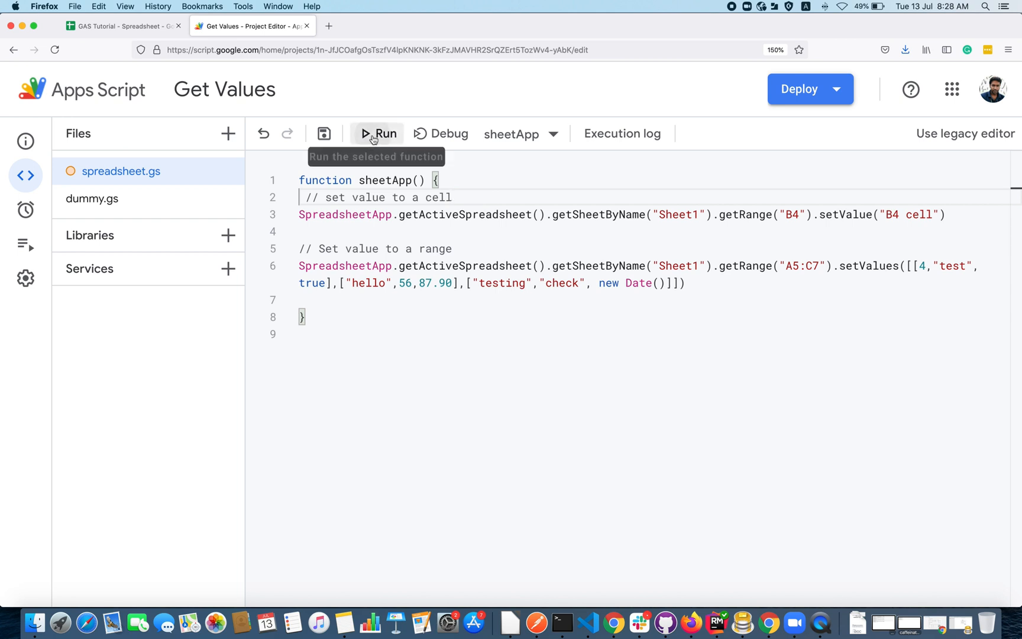
- Run sheetApp and confirm A5:C7 shows 4, test, TRUE, hello, 56, 87.9, testing, check, 7/13/2021
left_click(378, 133)
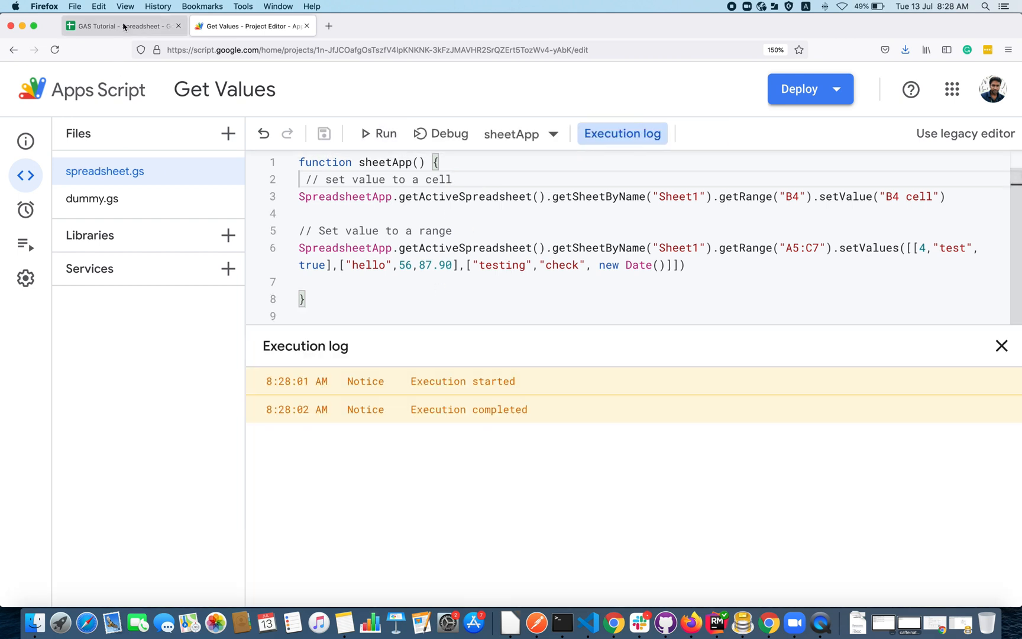
left_click(118, 26)
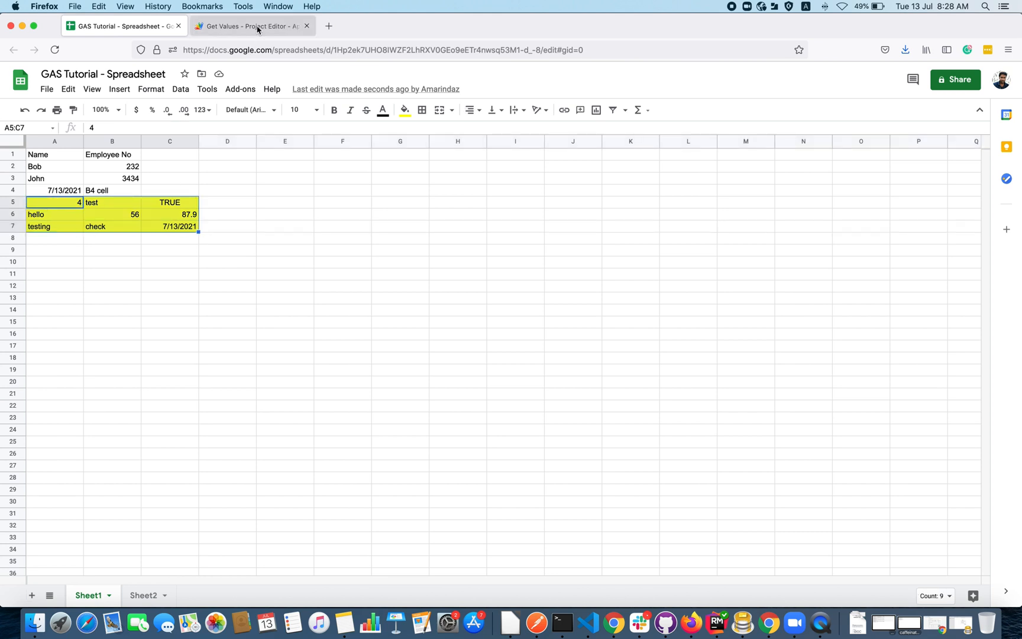
left_click(250, 26)
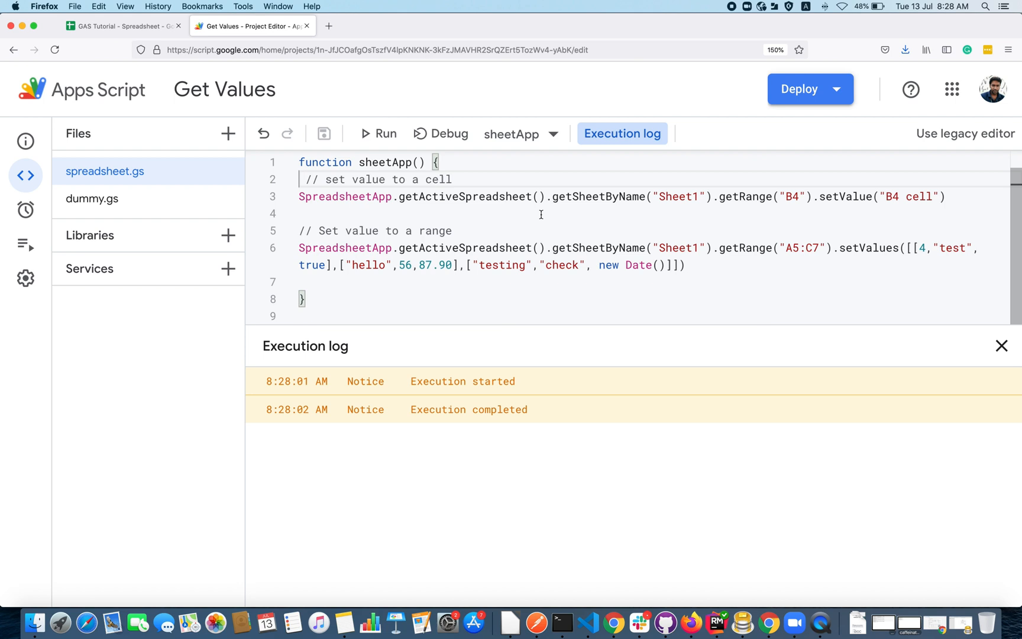